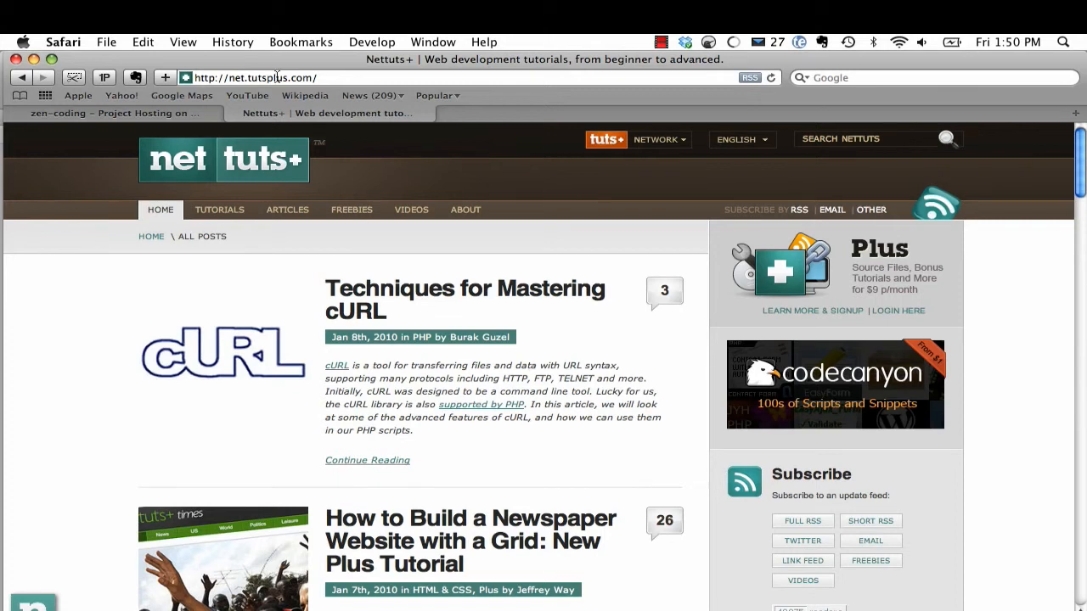
Switch Safari to the 'zen-coding – Project Hosting on Google Code' tab
{"action": "left_click", "coordinate": [111, 113]}
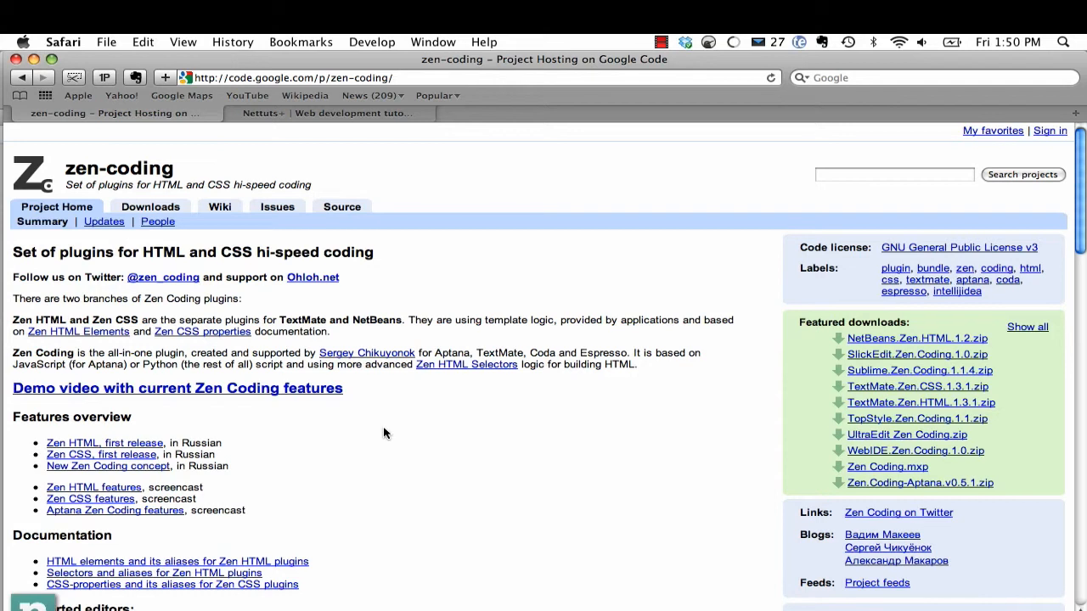
{"action": "scroll", "scroll_direction": "down", "scroll_amount": 3}
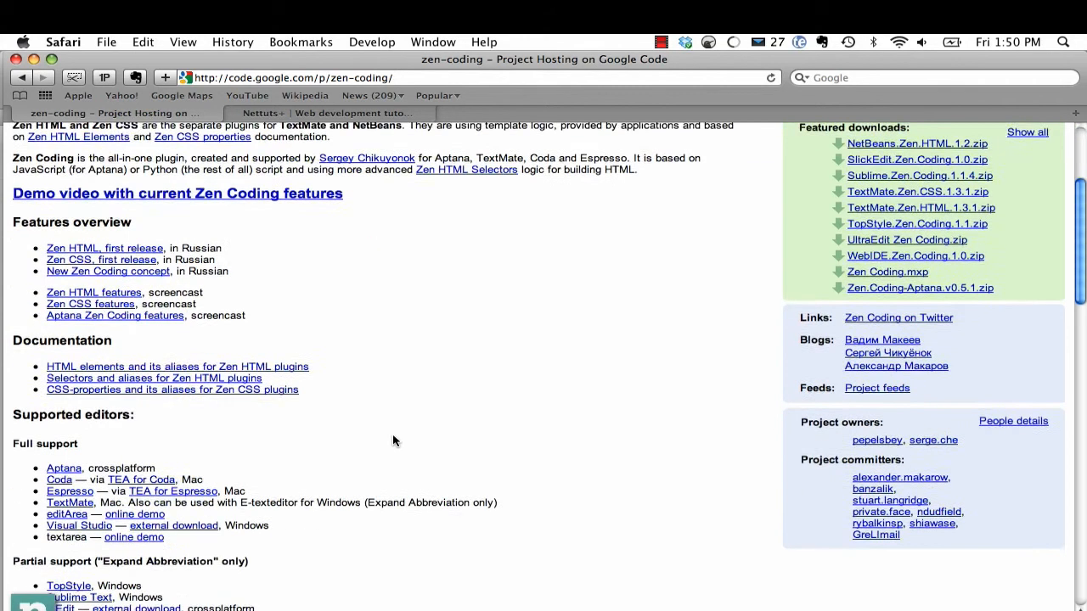
{"action": "scroll", "scroll_direction": "down", "scroll_amount": 3}
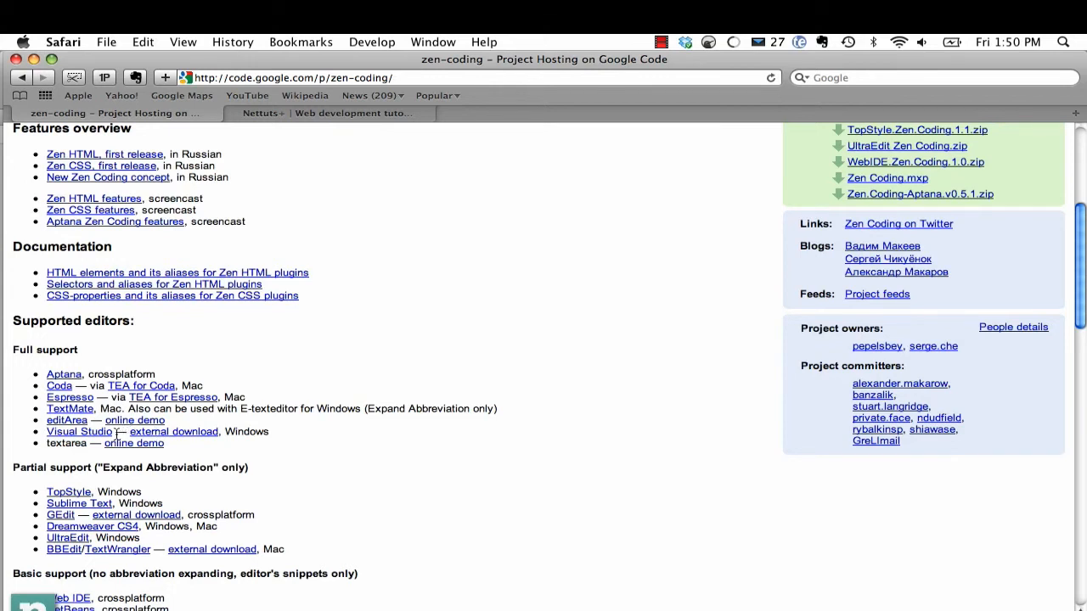
{"action": "mouse_move", "coordinate": [148, 315]}
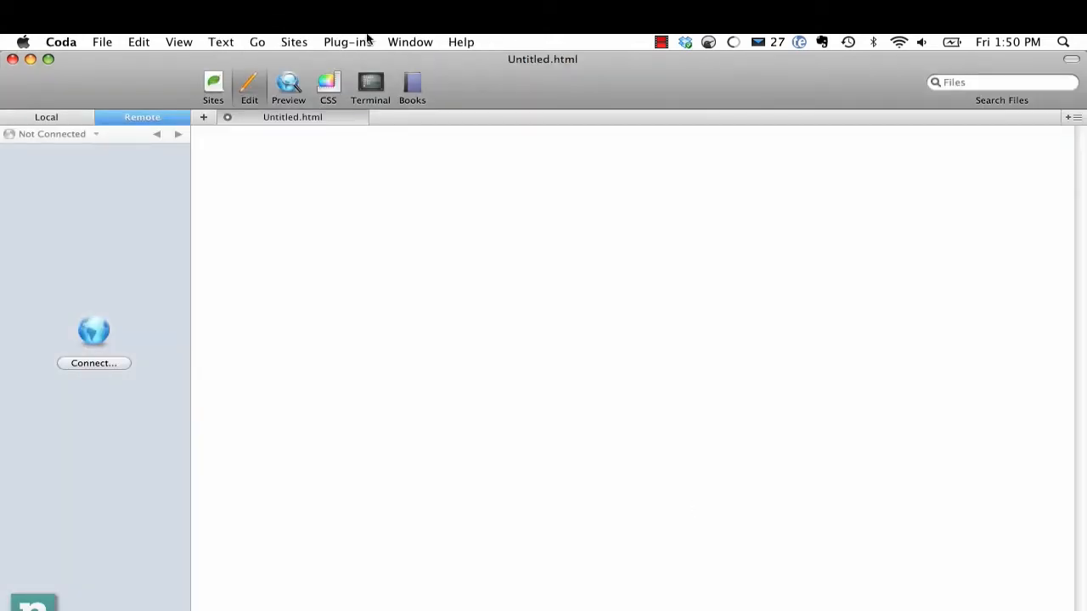
Browse the TEA for Coda plugin commands, then start hand-typing a ul list of links
{"action": "left_click", "coordinate": [347, 42]}
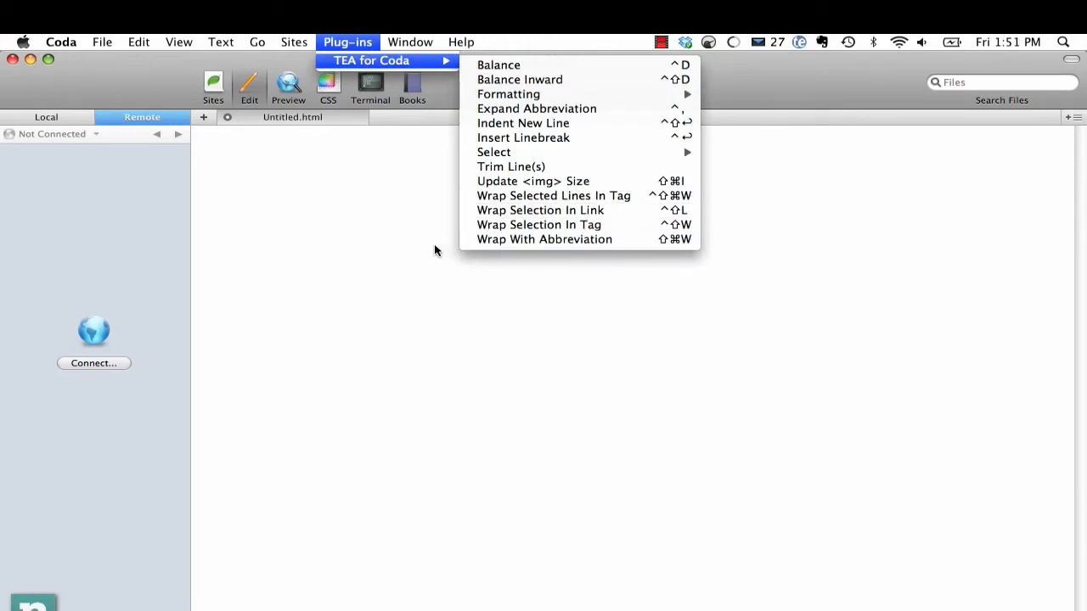
{"action": "left_click", "coordinate": [435, 247]}
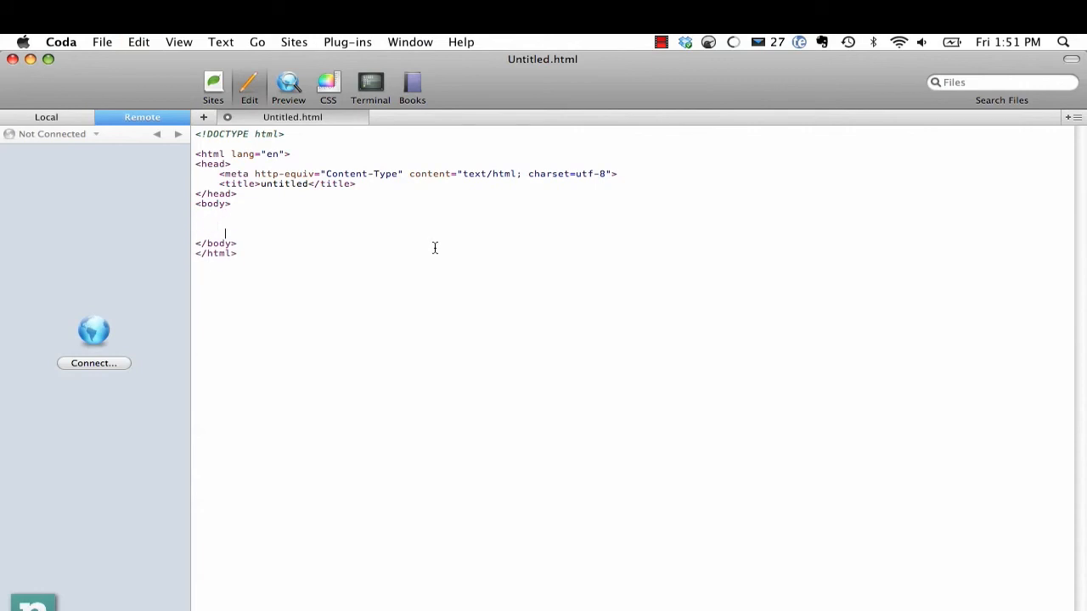
{"action": "type", "text": "<ul id=\"nav\"></ul>"}
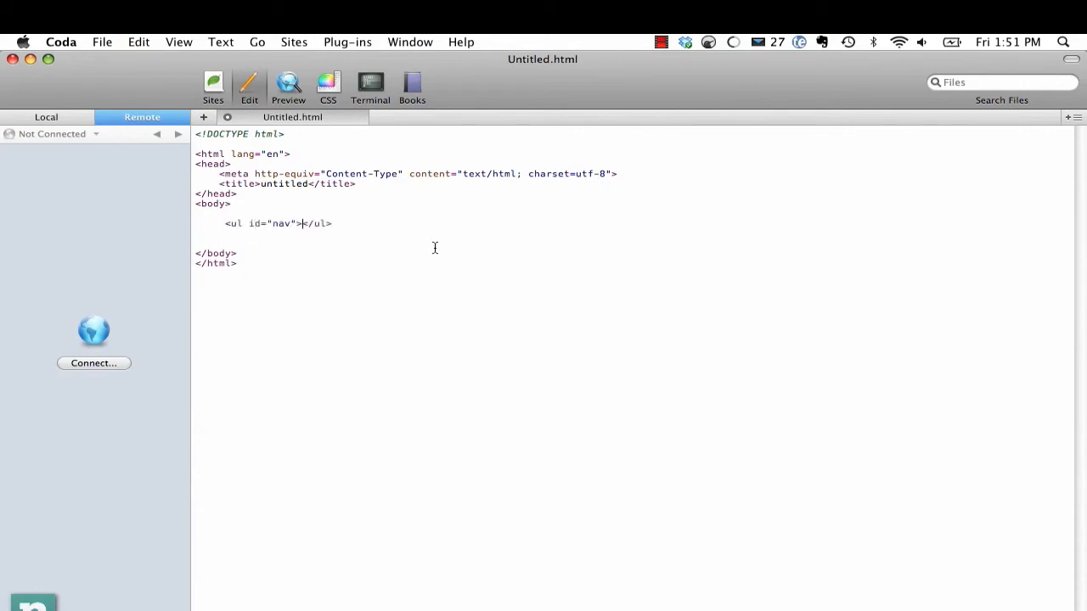
{"action": "type", "text": "<li><a href"}
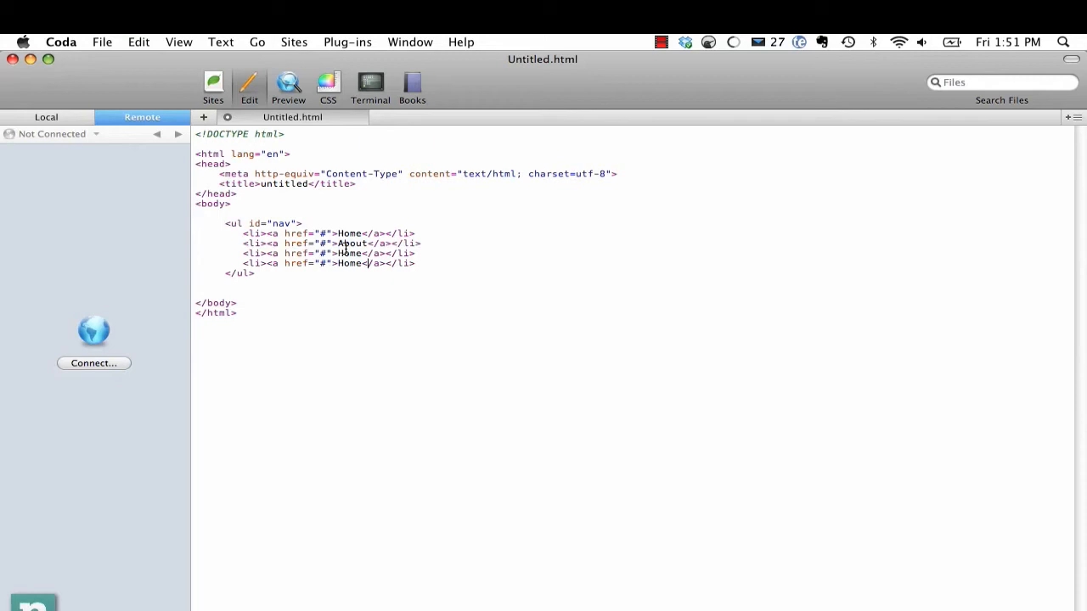
Rename the copied links to Portfolio and Contact, then replace the whole list with ul#nav
{"action": "double_click", "coordinate": [349, 253]}
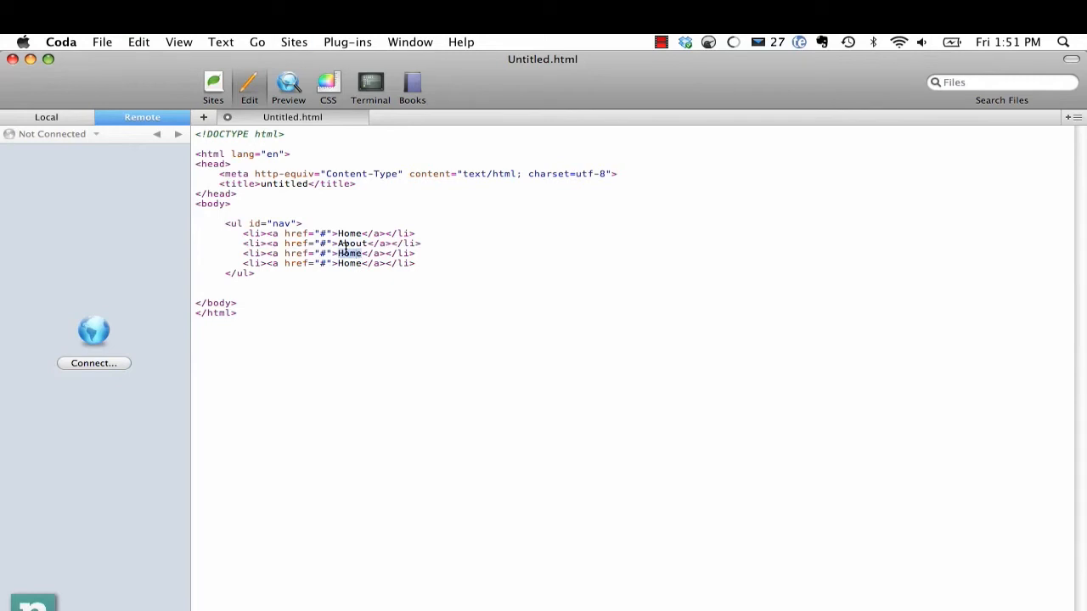
{"action": "type", "text": "Portfolio"}
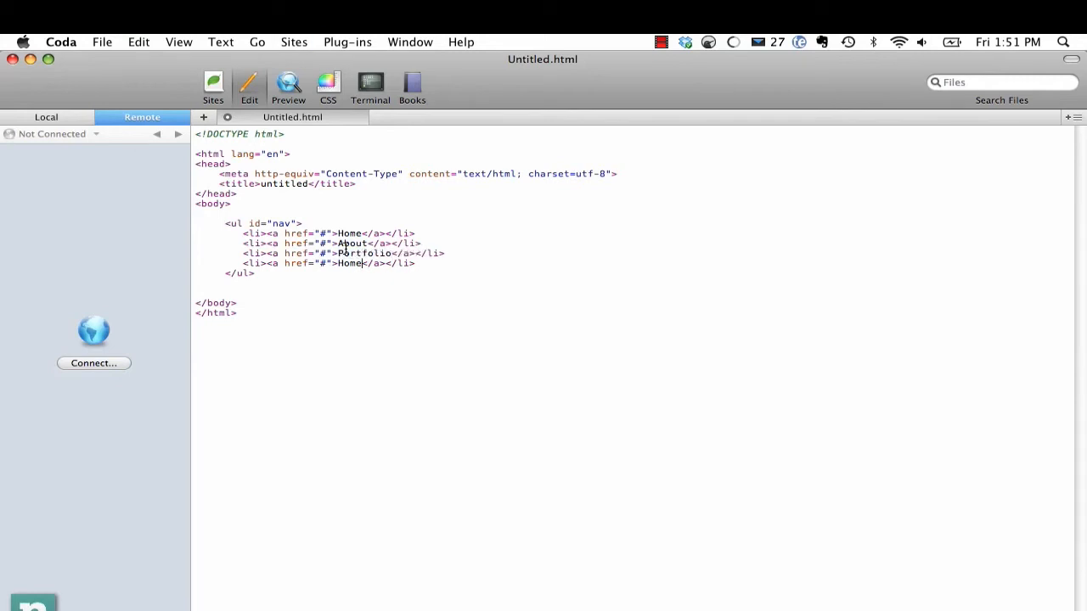
{"action": "type", "text": "Contact"}
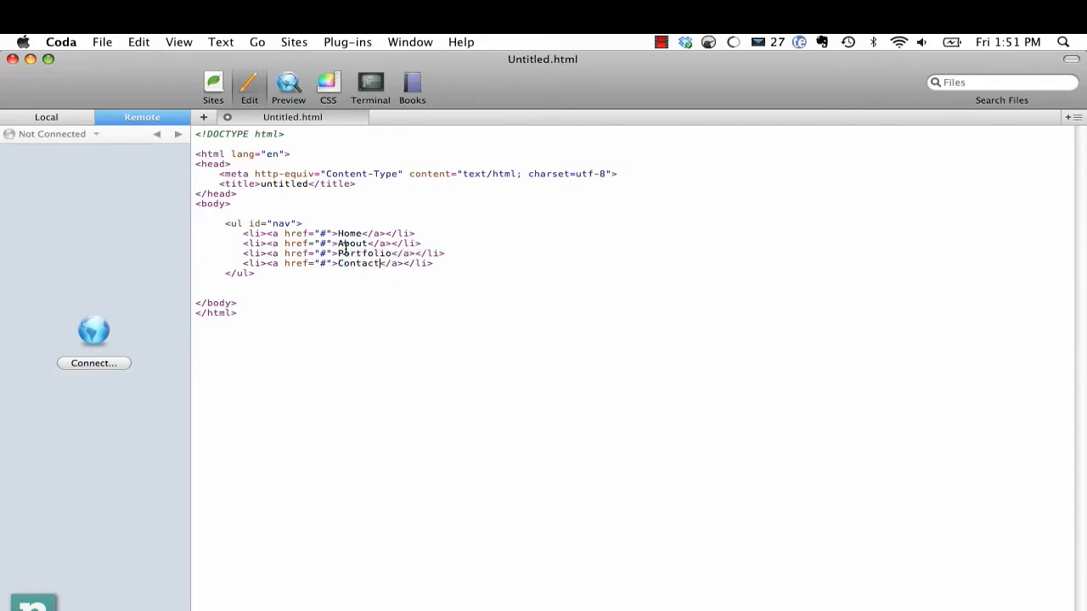
{"action": "left_click_drag", "start_coordinate": [226, 223], "coordinate": [254, 273]}
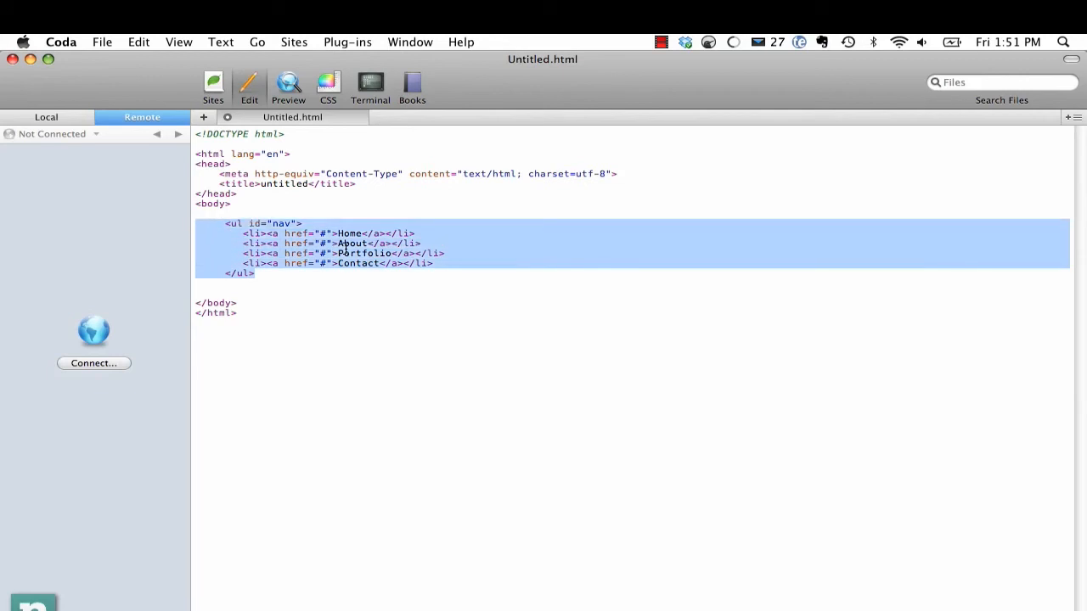
{"action": "type", "text": "ul#nav"}
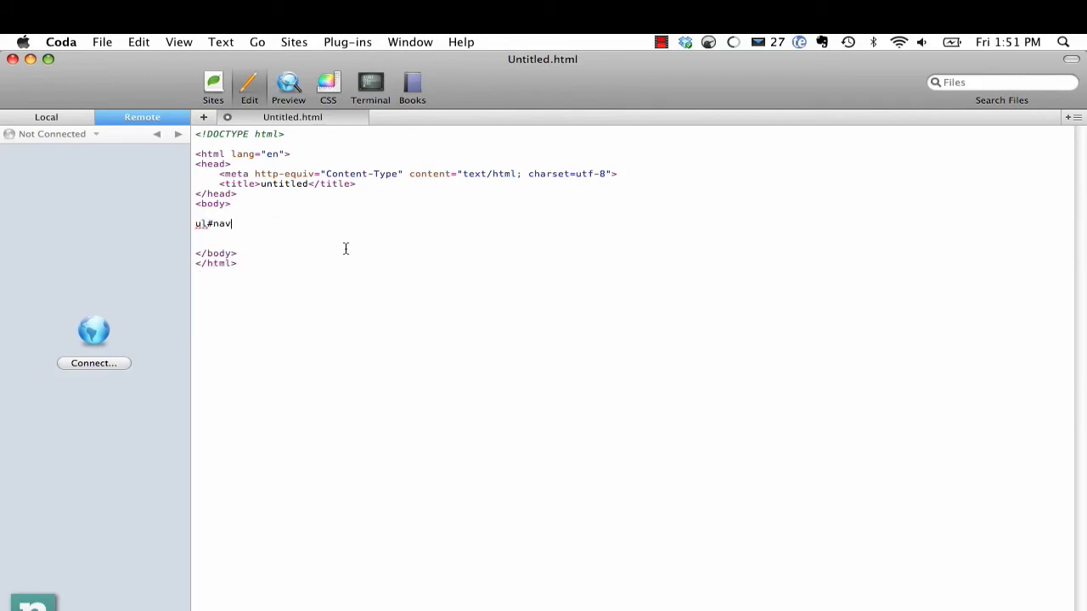
Expand ul#nav>li*4>a into a four-link nav list, then delete the generated markup
{"action": "type", "text": ">li"}
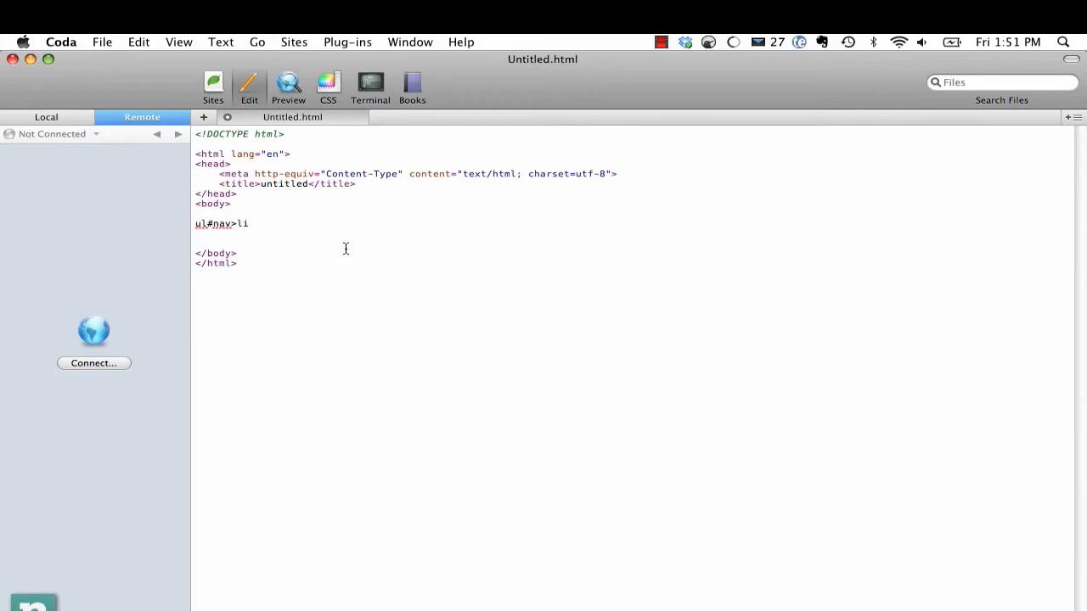
{"action": "type", "text": "*"}
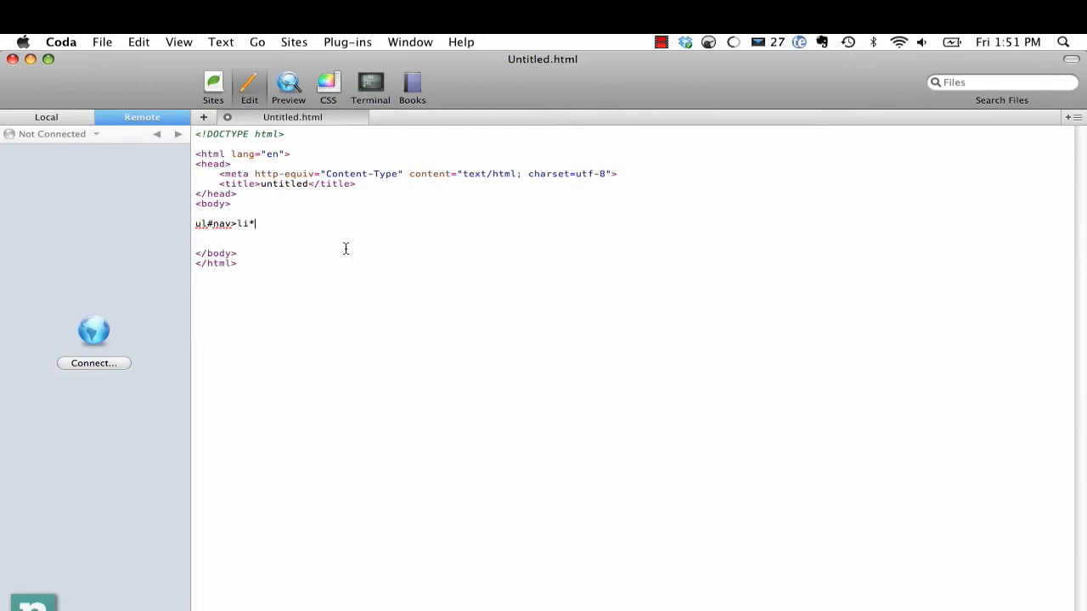
{"action": "type", "text": "4"}
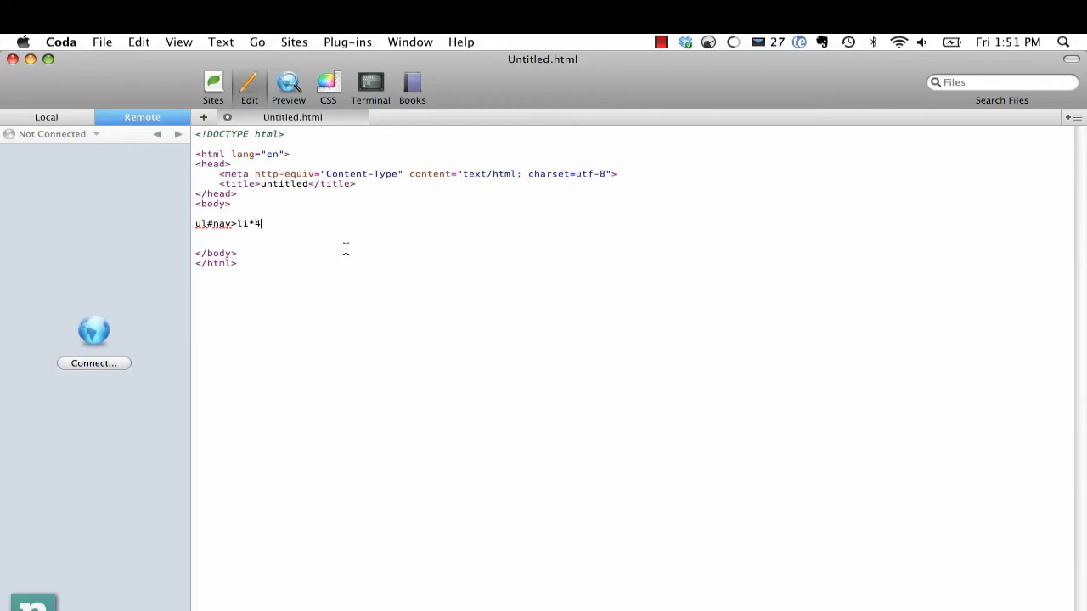
{"action": "type", "text": ">a"}
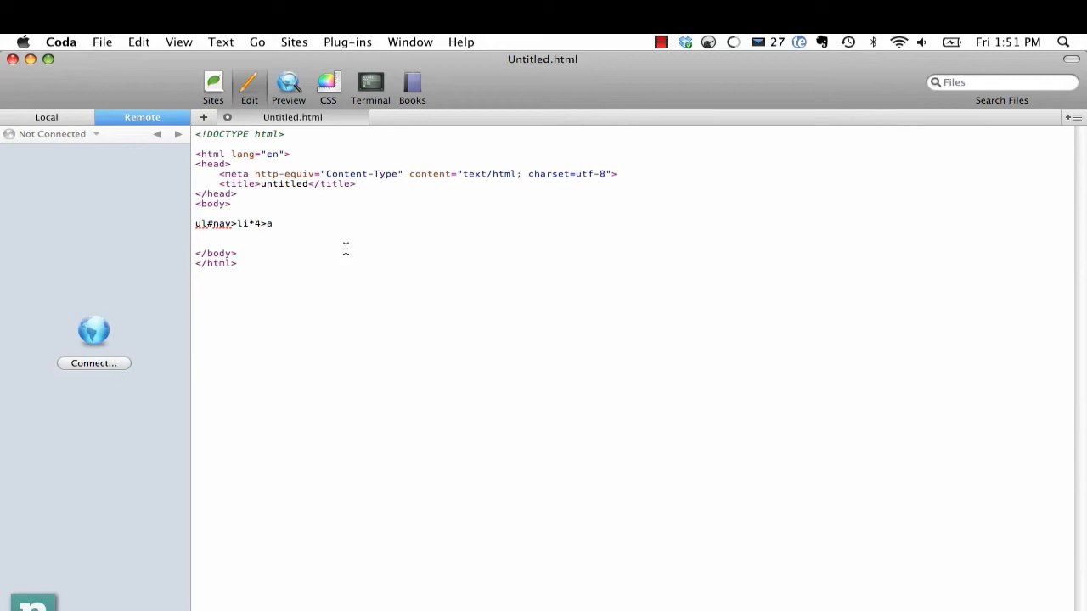
{"action": "key", "text": "Tab"}
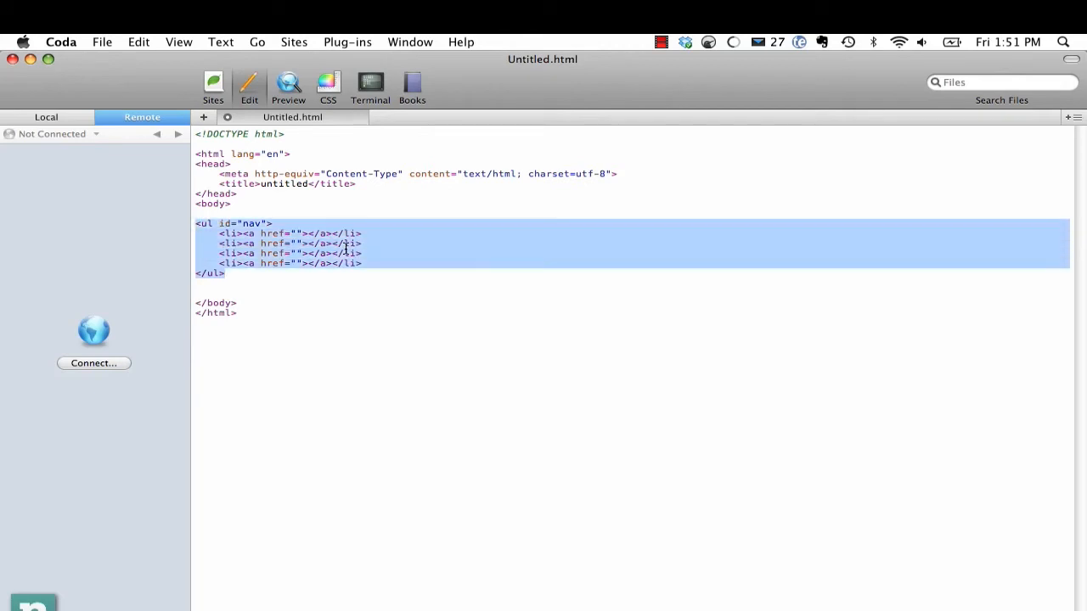
{"action": "key", "text": "Delete"}
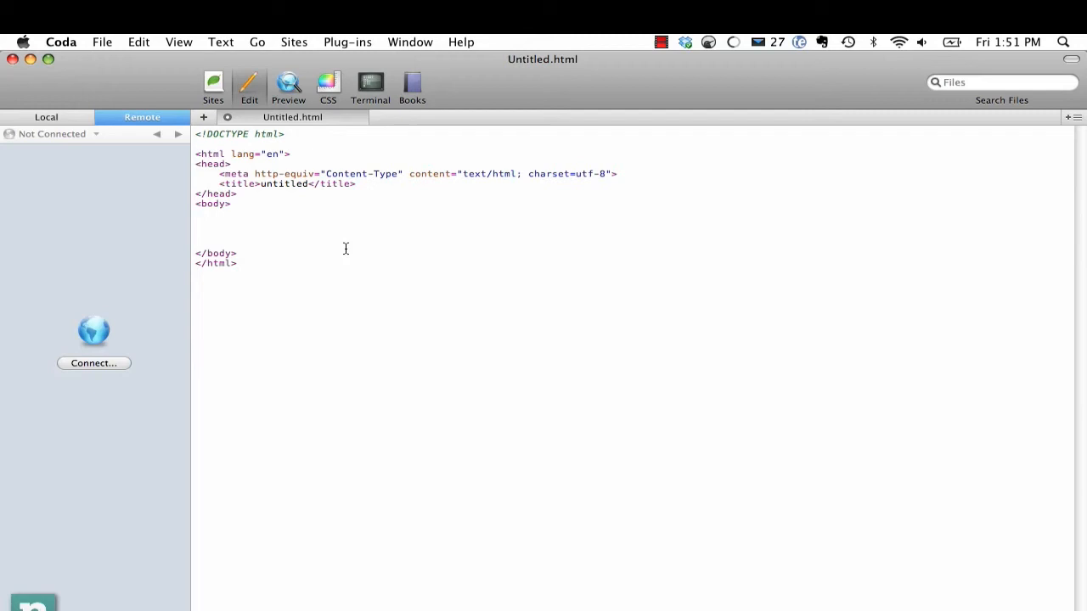
{"action": "type", "text": "div#cont"}
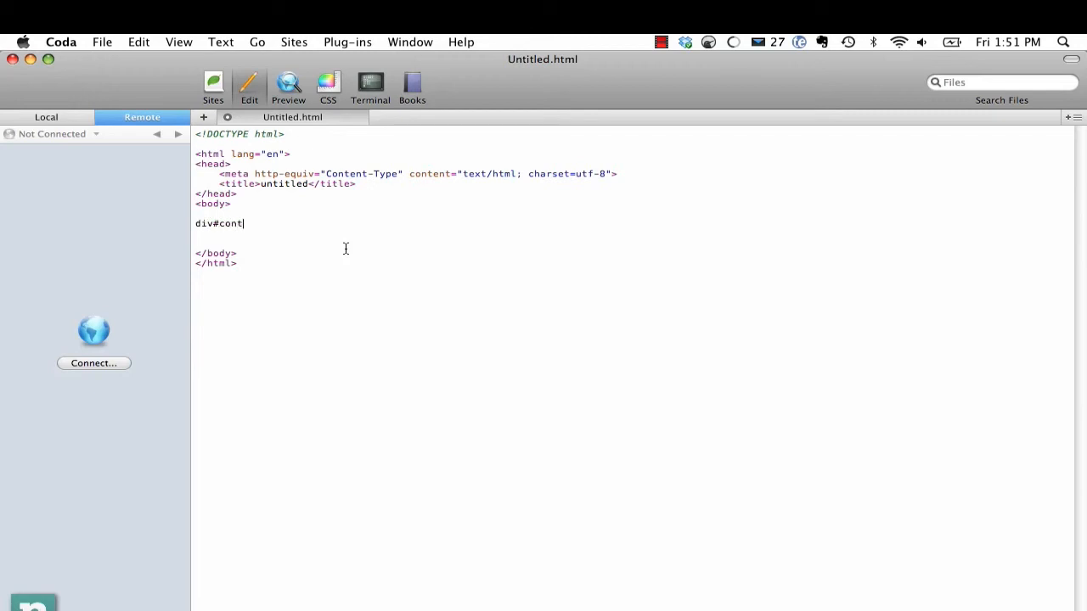
{"action": "type", "text": "ainer>div#"}
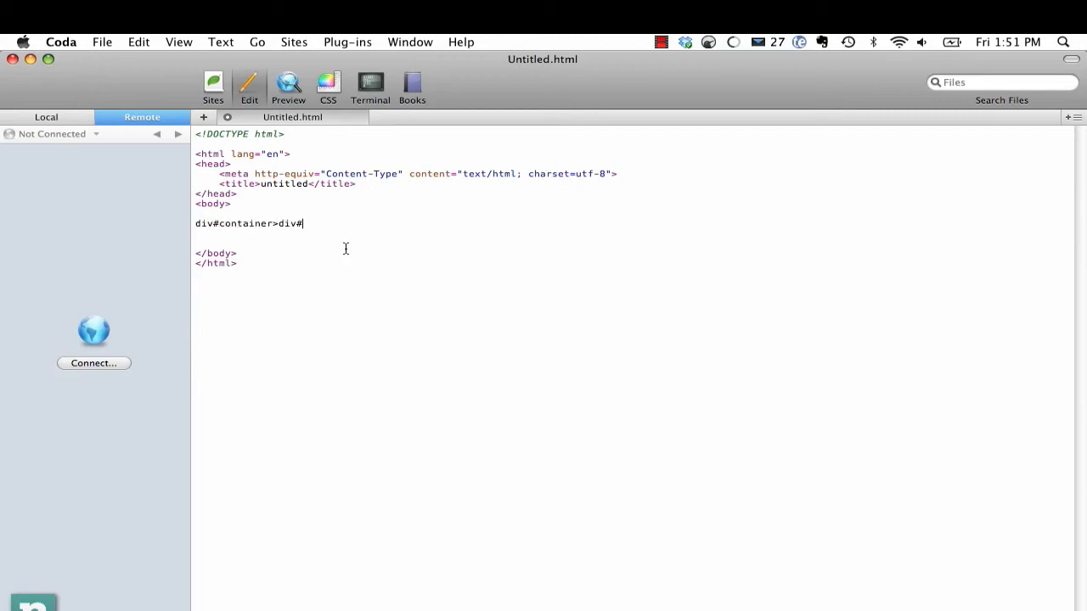
{"action": "type", "text": "header+"}
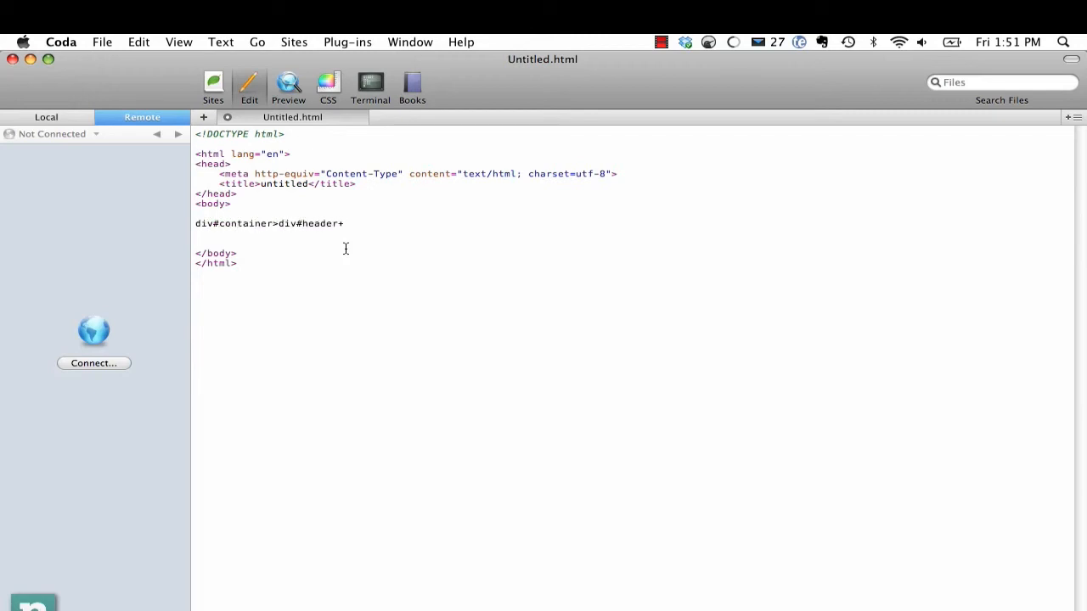
{"action": "left_click", "coordinate": [344, 223]}
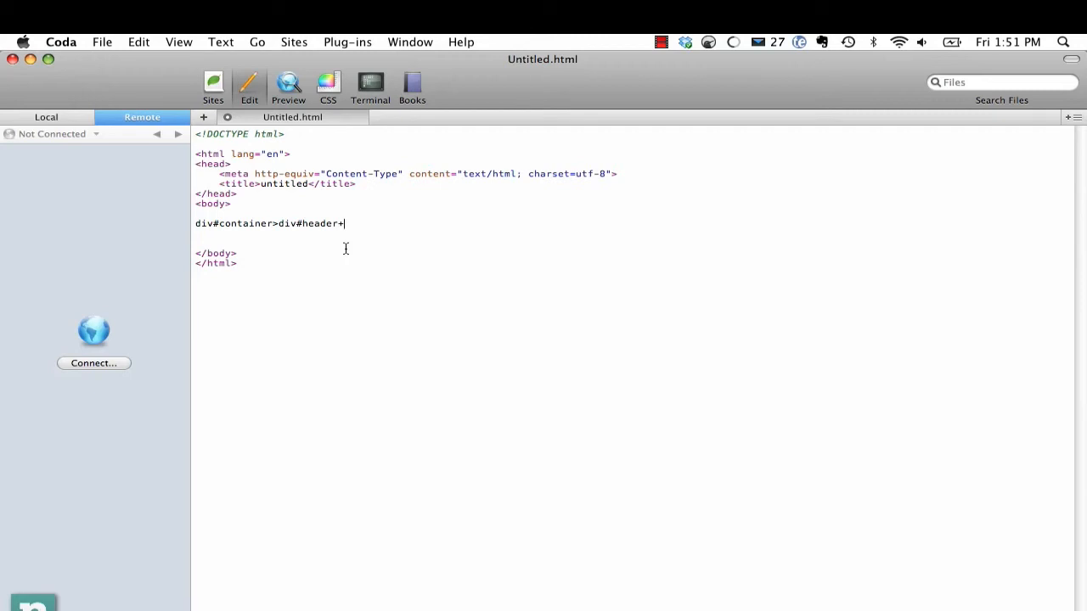
{"action": "type", "text": "div#conta"}
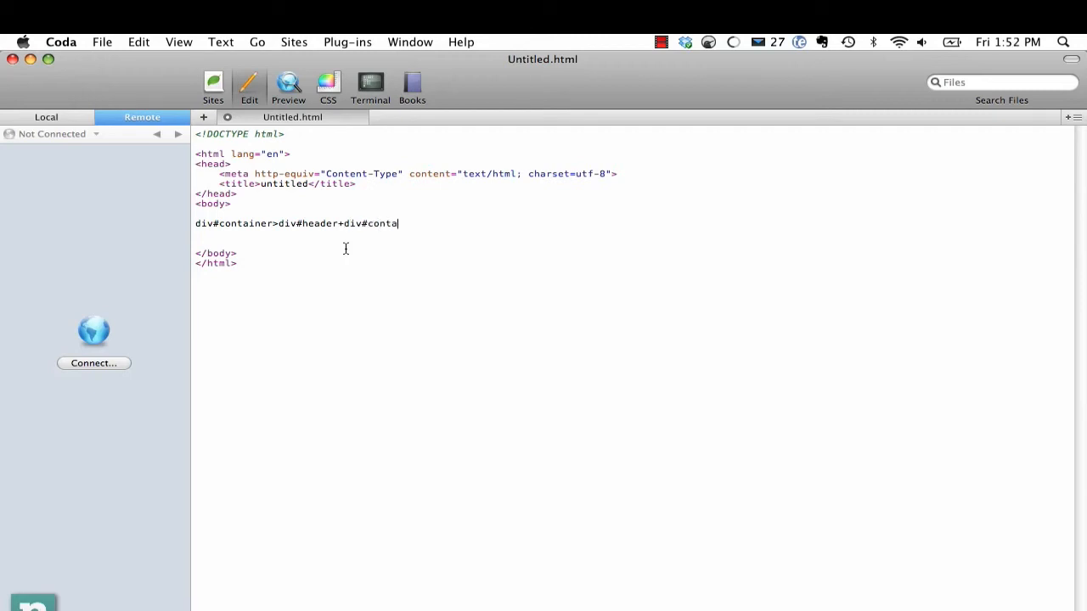
{"action": "type", "text": "nt+d"}
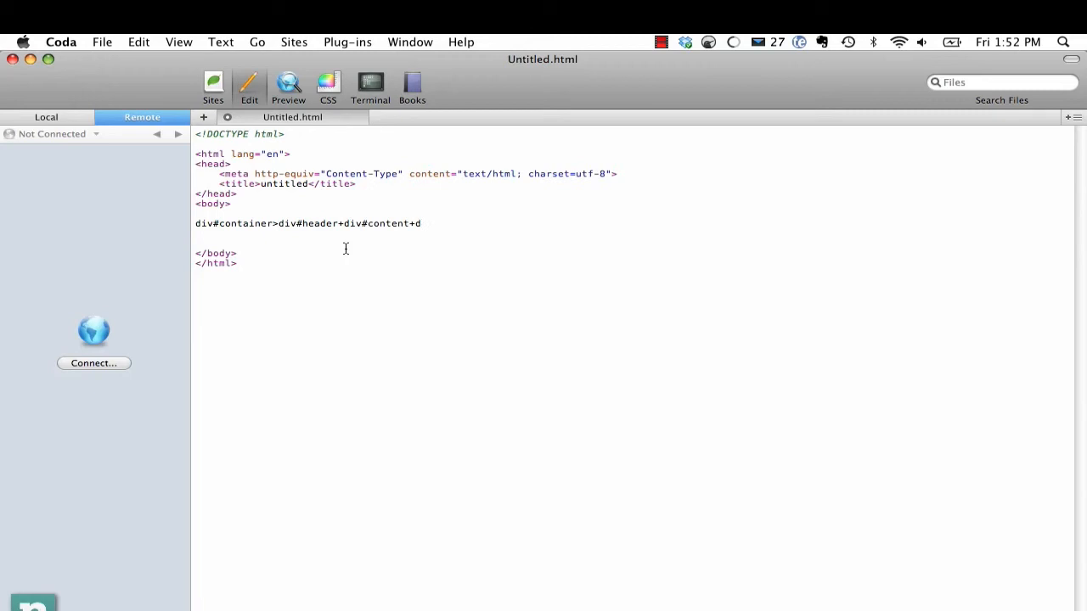
{"action": "type", "text": "iv#footer"}
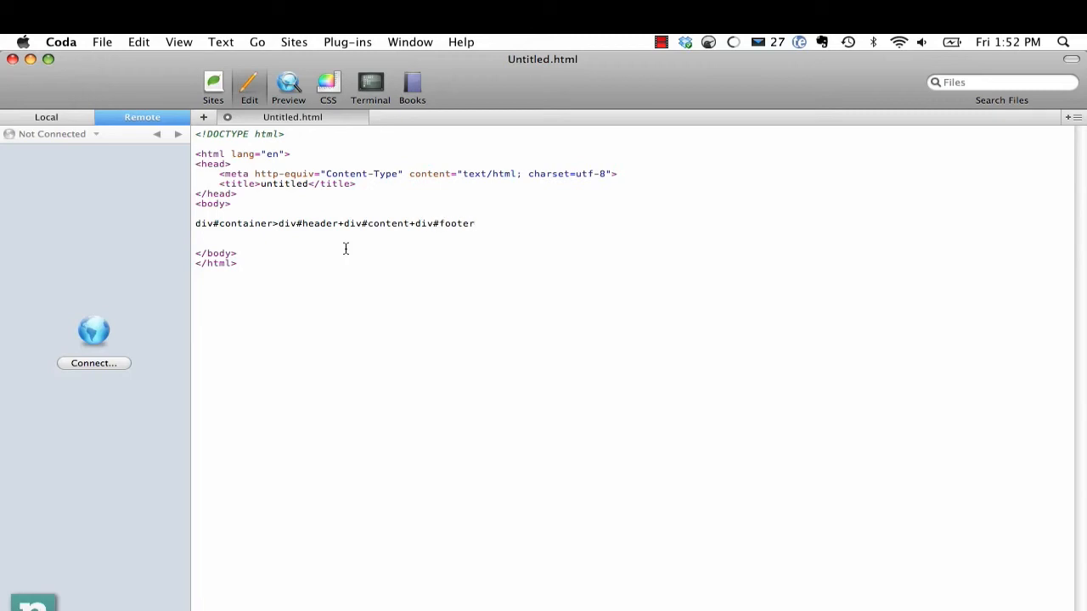
{"action": "key", "text": "Tab"}
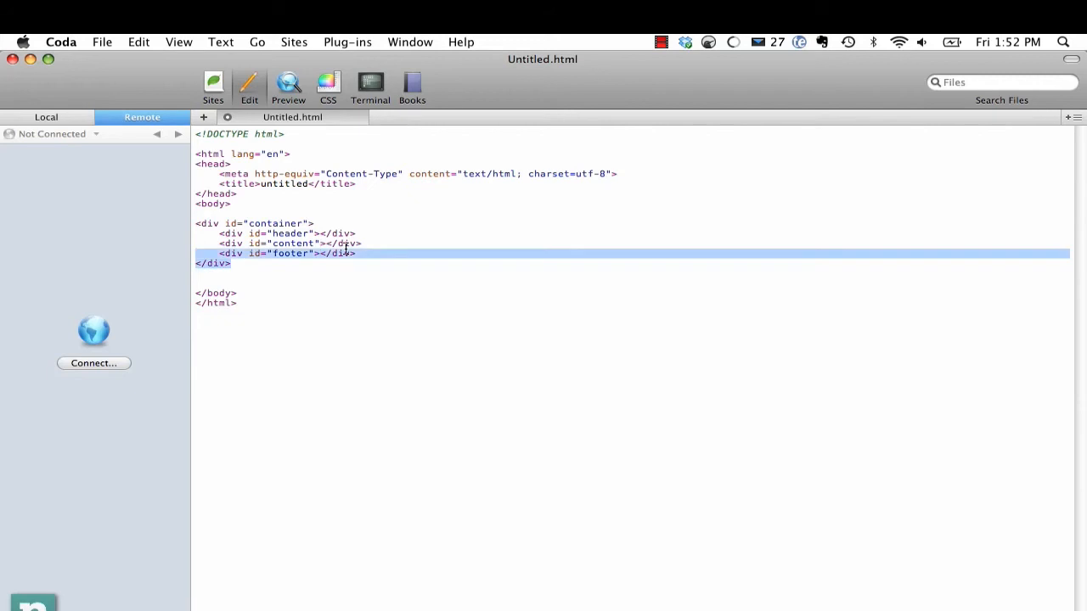
{"action": "key", "text": "Delete"}
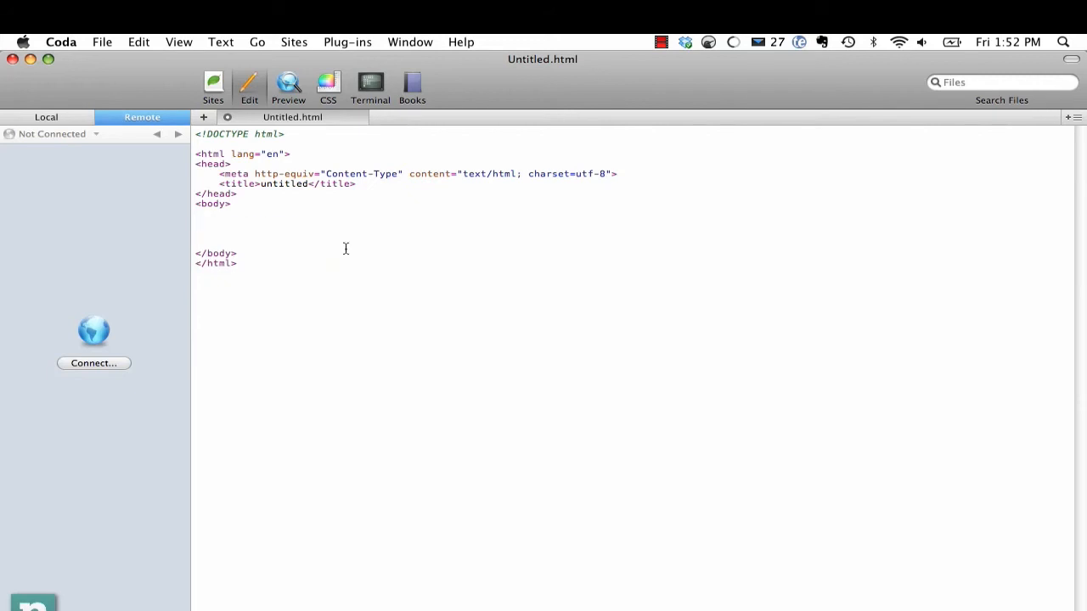
{"action": "type", "text": "Home"}
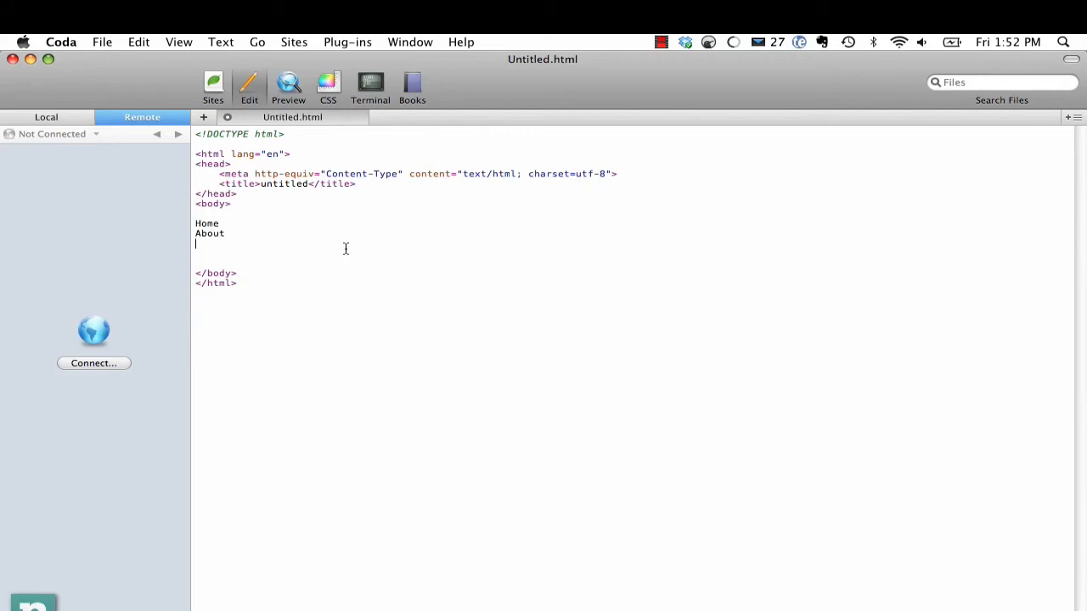
{"action": "type", "text": "Portfolio"}
{"action": "type", "text": "Contact"}
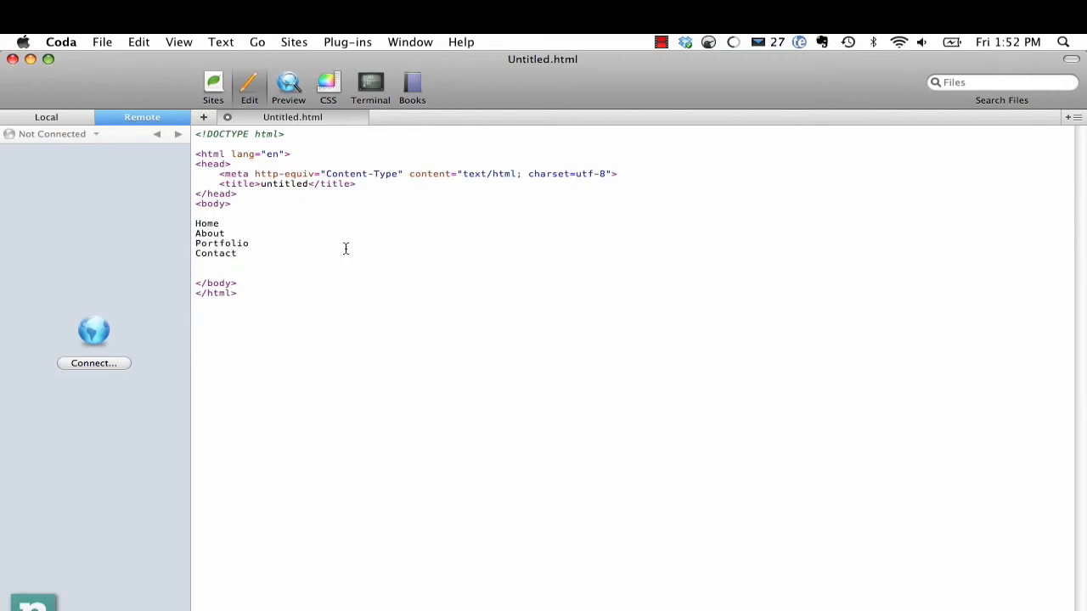
{"action": "left_click_drag", "start_coordinate": [196, 223], "coordinate": [237, 253]}
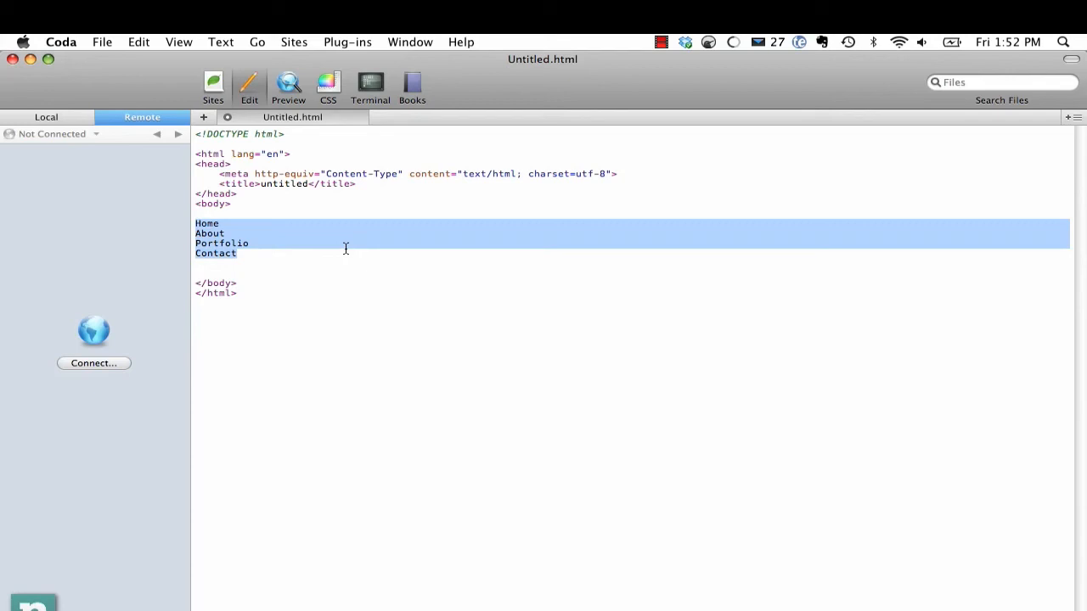
{"action": "left_click", "coordinate": [347, 42]}
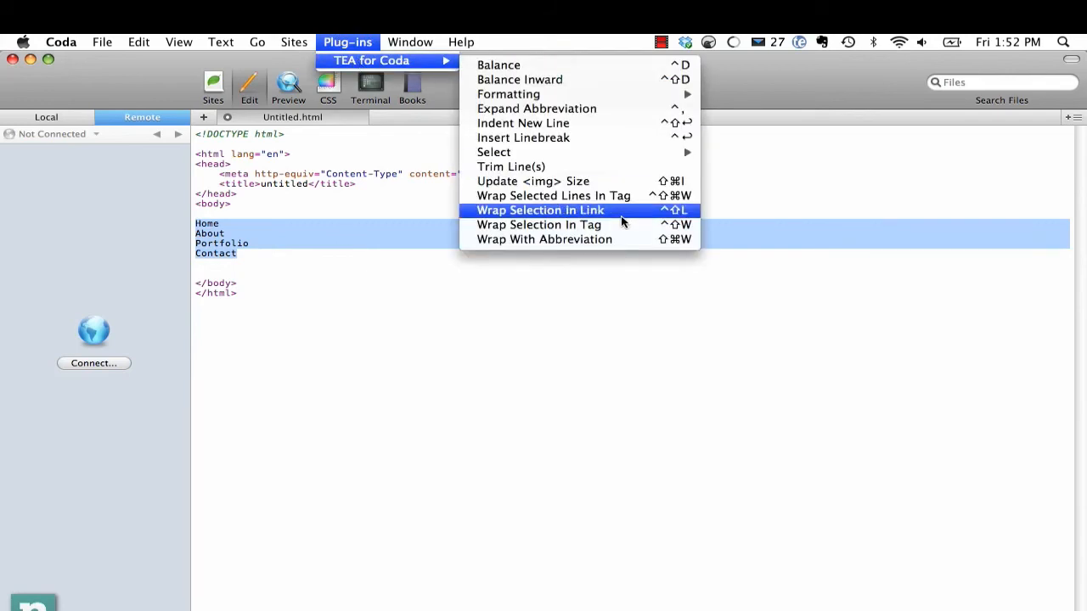
{"action": "left_click", "coordinate": [540, 210]}
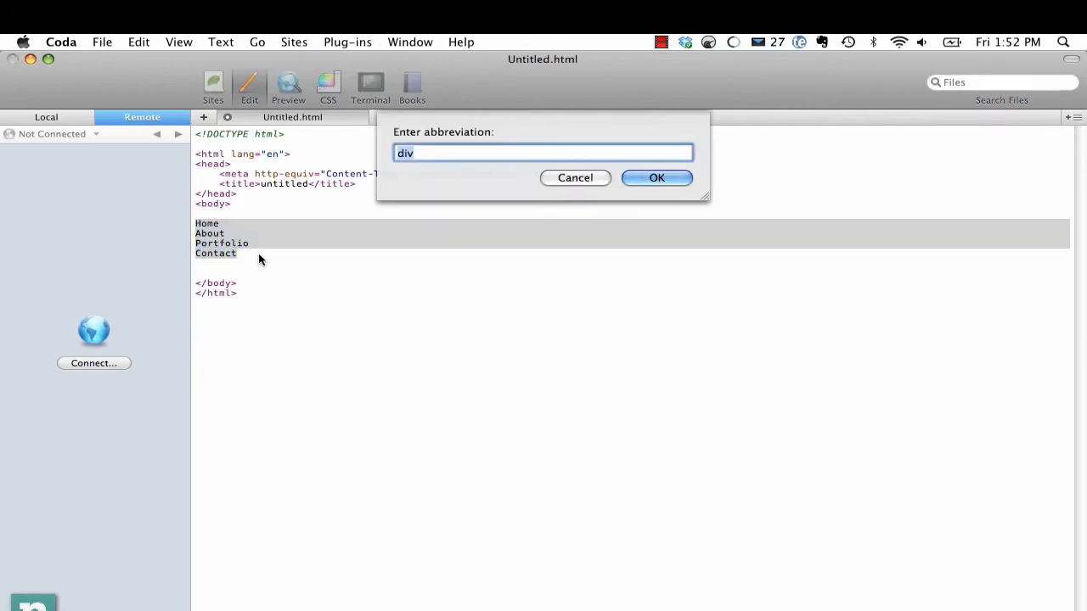
{"action": "type", "text": "ul#nav>li"}
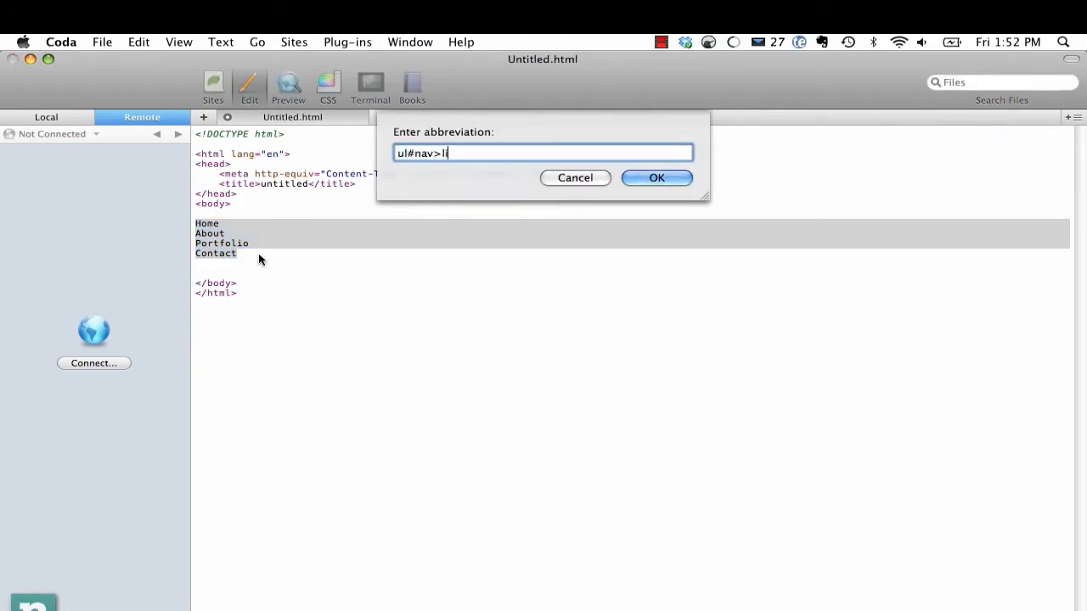
{"action": "type", "text": "*"}
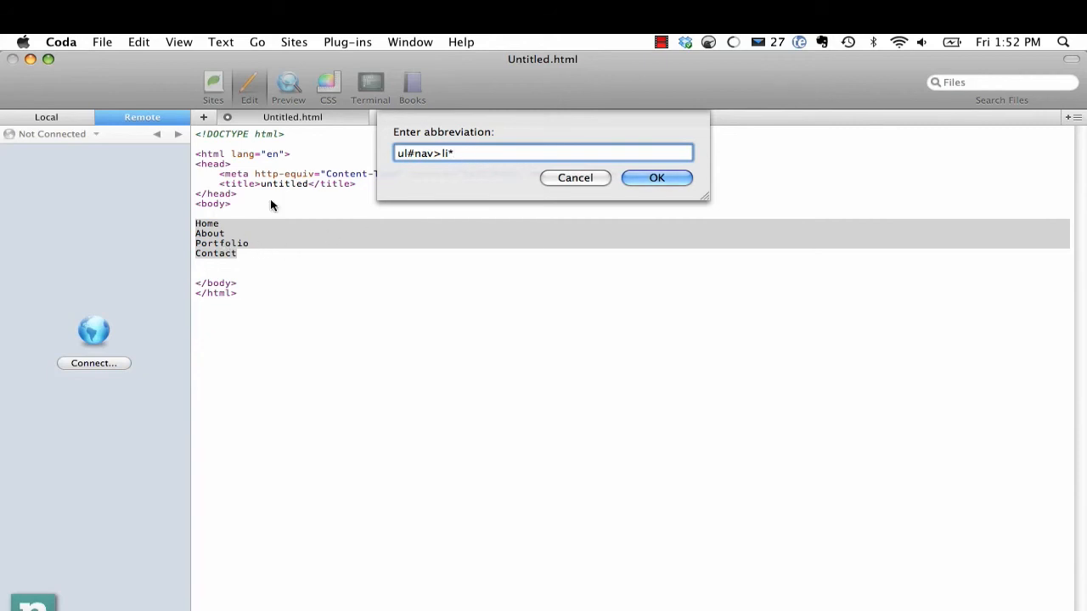
{"action": "type", "text": "a"}
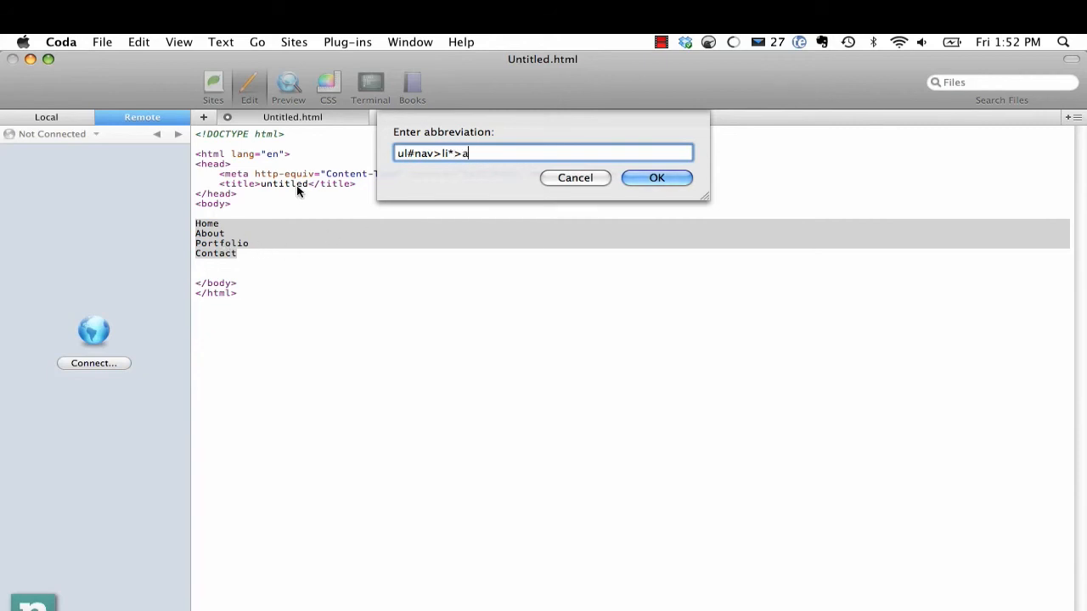
{"action": "left_click", "coordinate": [656, 178]}
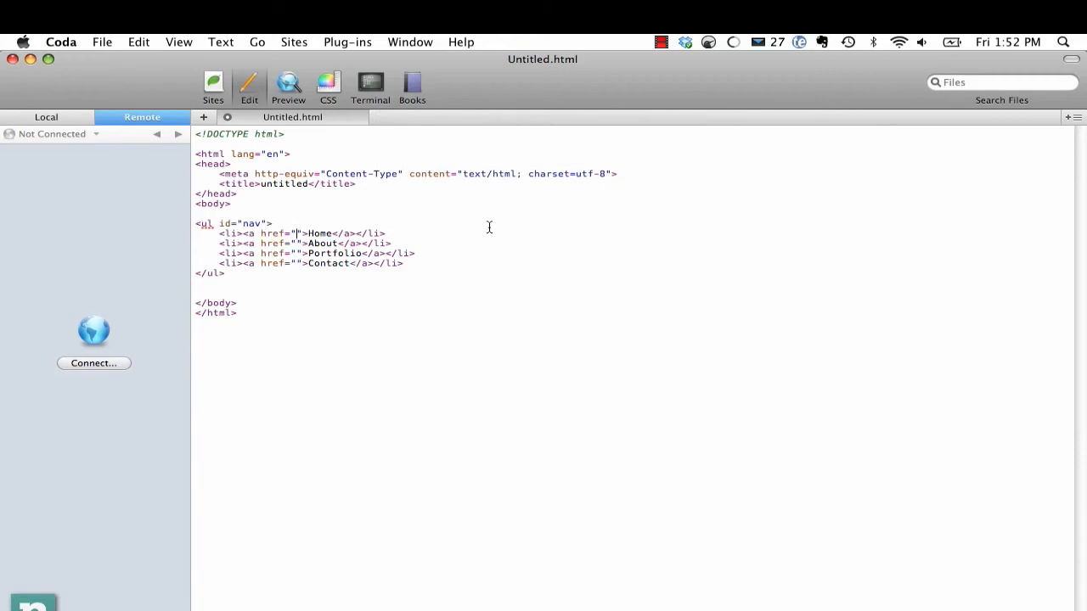
{"action": "left_click", "coordinate": [295, 263]}
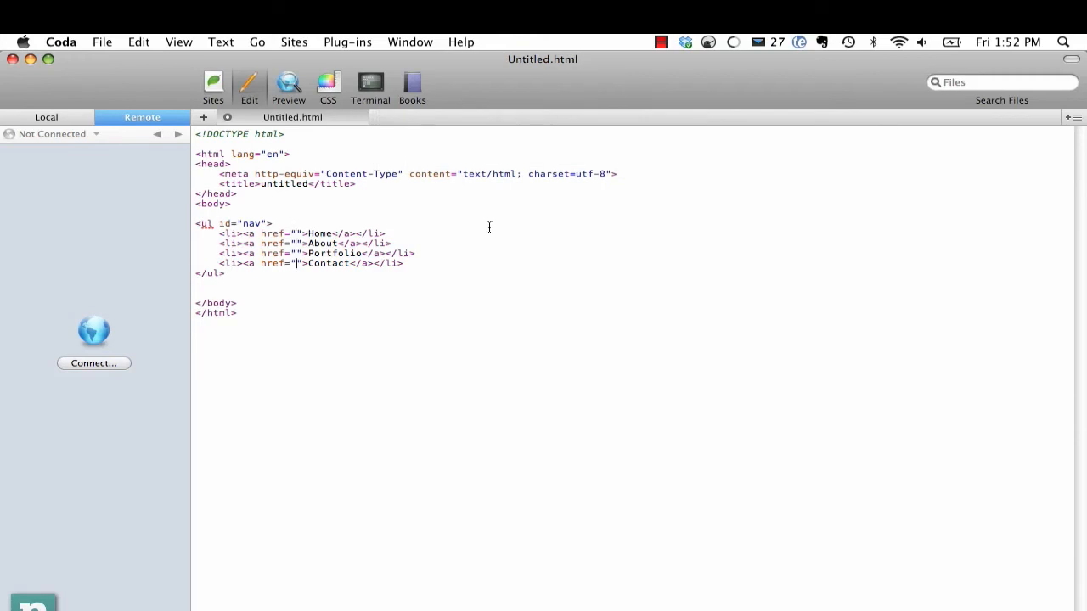
{"action": "type", "text": "Home"}
{"action": "type", "text": "About"}
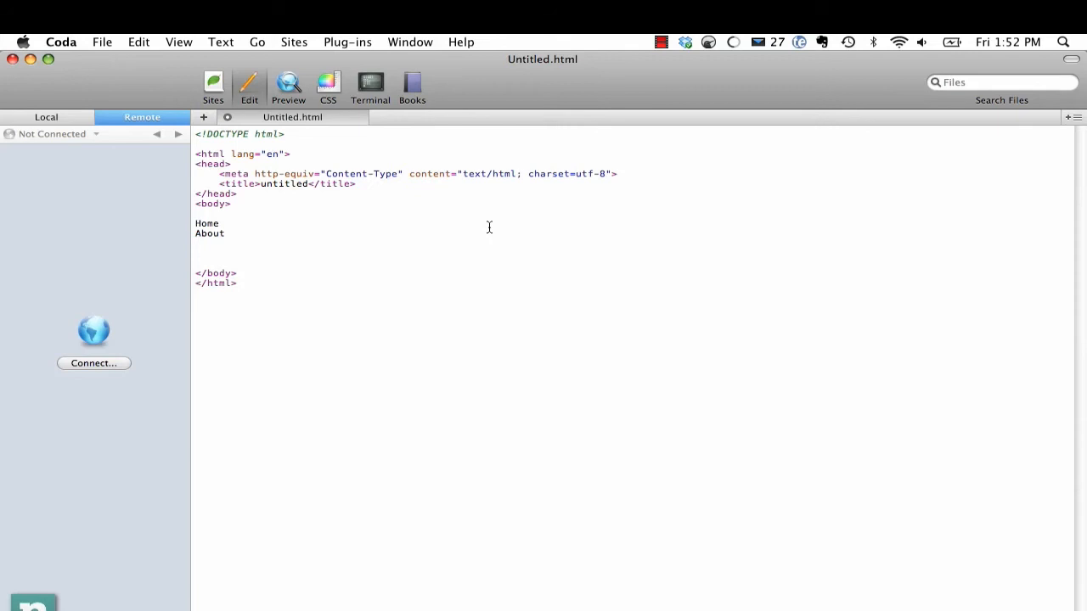
{"action": "type", "text": "Portfoio"}
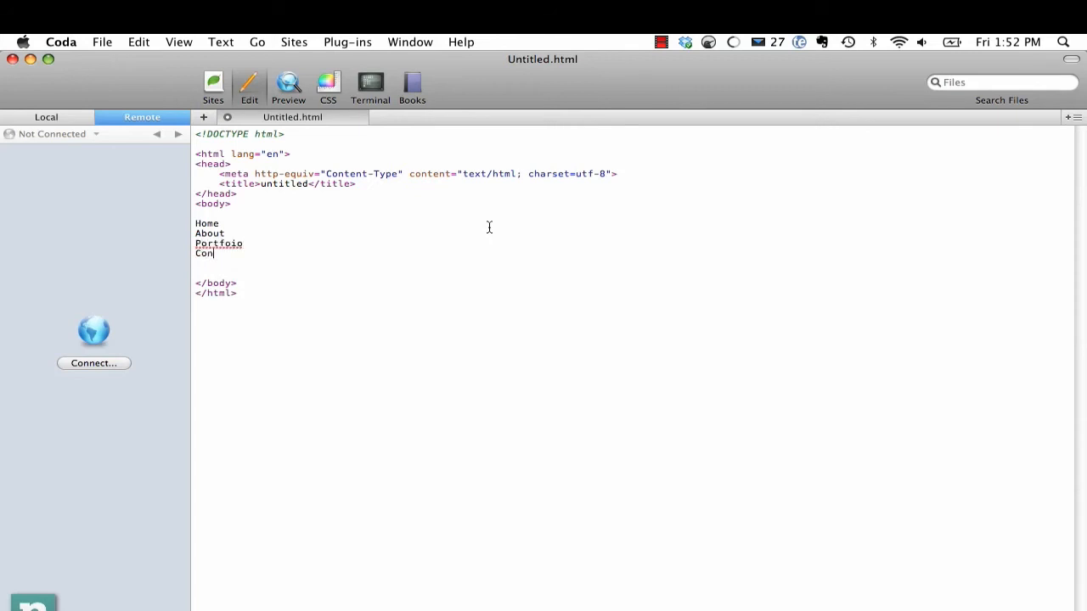
{"action": "type", "text": "tact"}
{"action": "left_click", "coordinate": [220, 244]}
{"action": "type", "text": "l"}
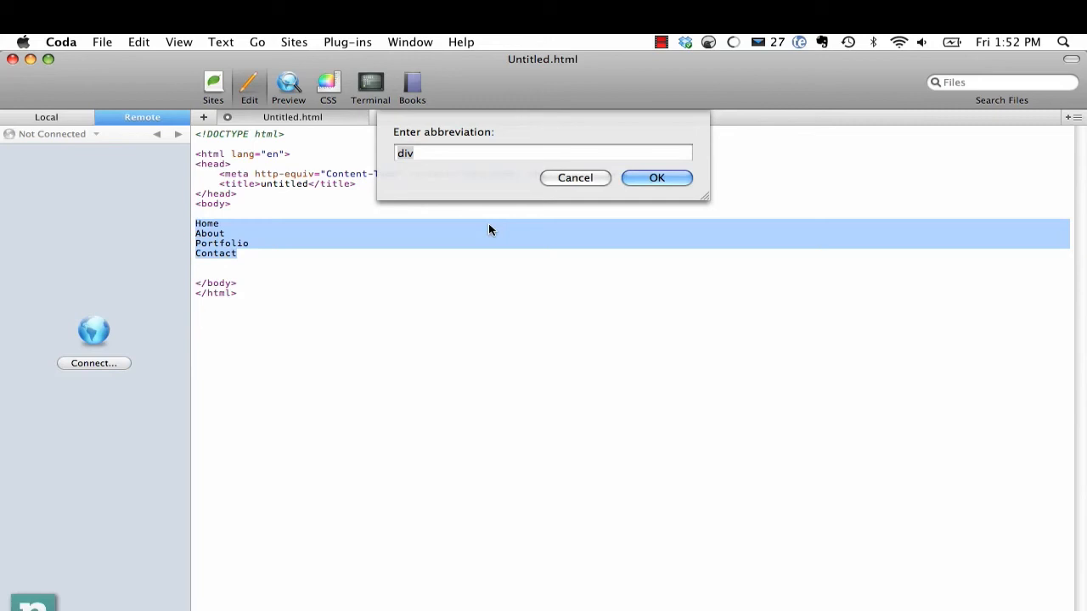
{"action": "type", "text": "ul#nav>li"}
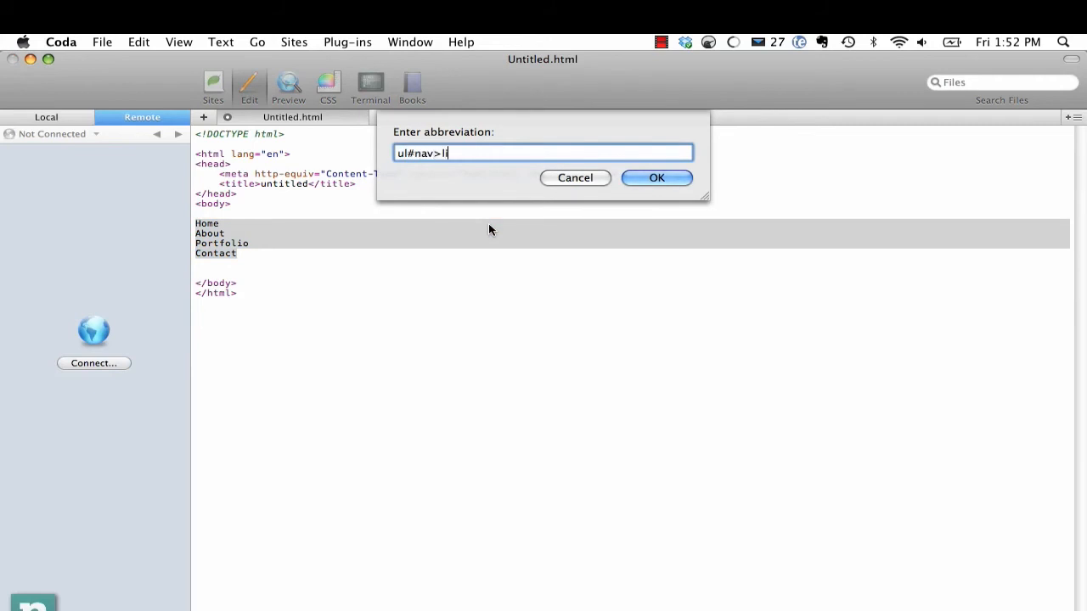
{"action": "left_click", "coordinate": [657, 178]}
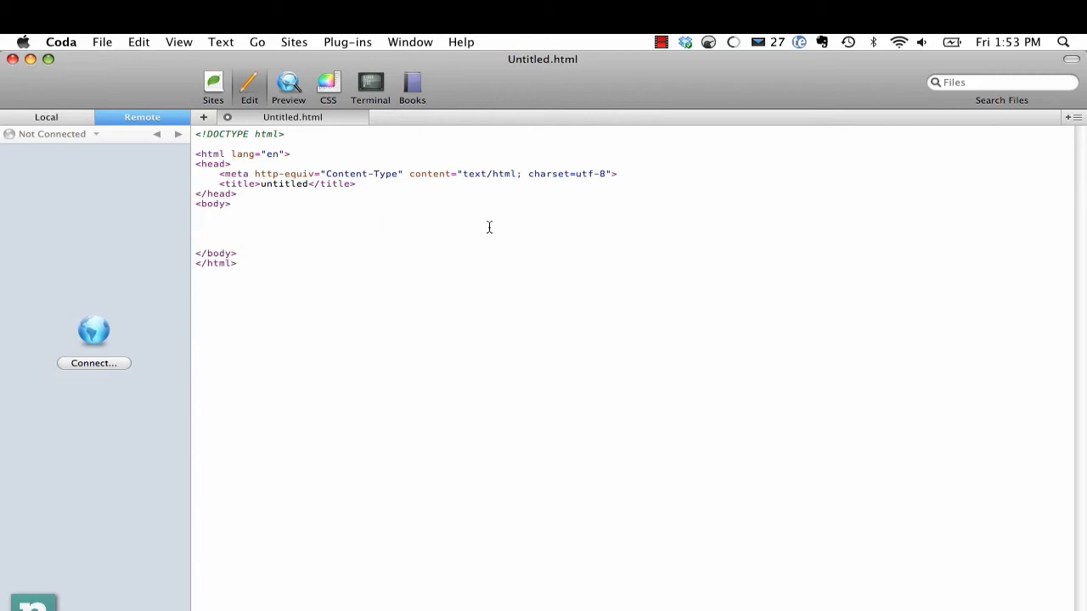
Type div#container.container_12>div#header+div#sidebar.grid_3+div#main.grid_9 and expand it with Tab
{"action": "type", "text": "di"}
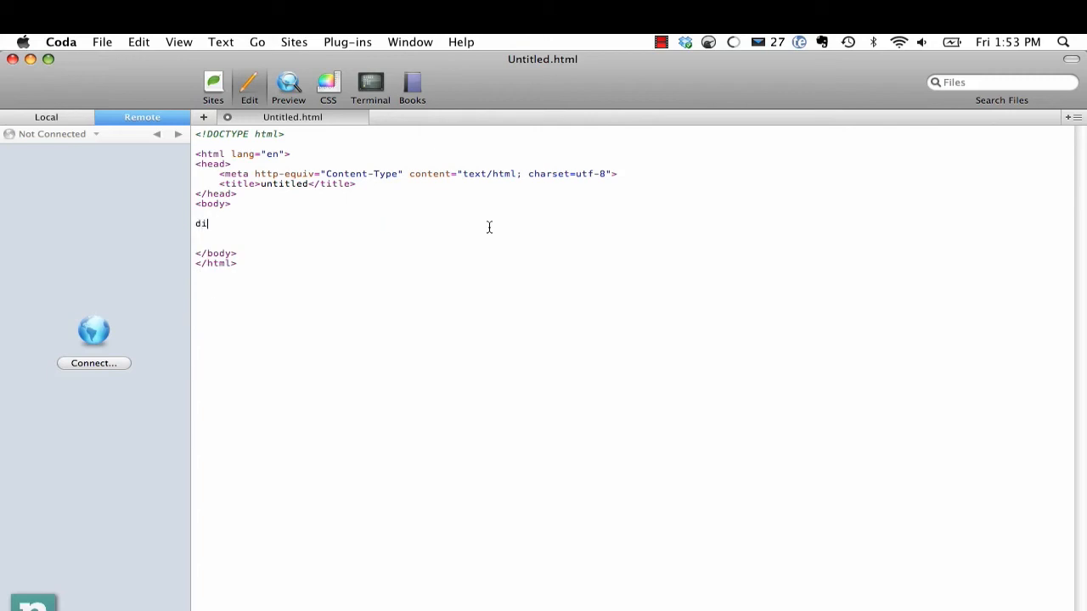
{"action": "type", "text": "v#container.g"}
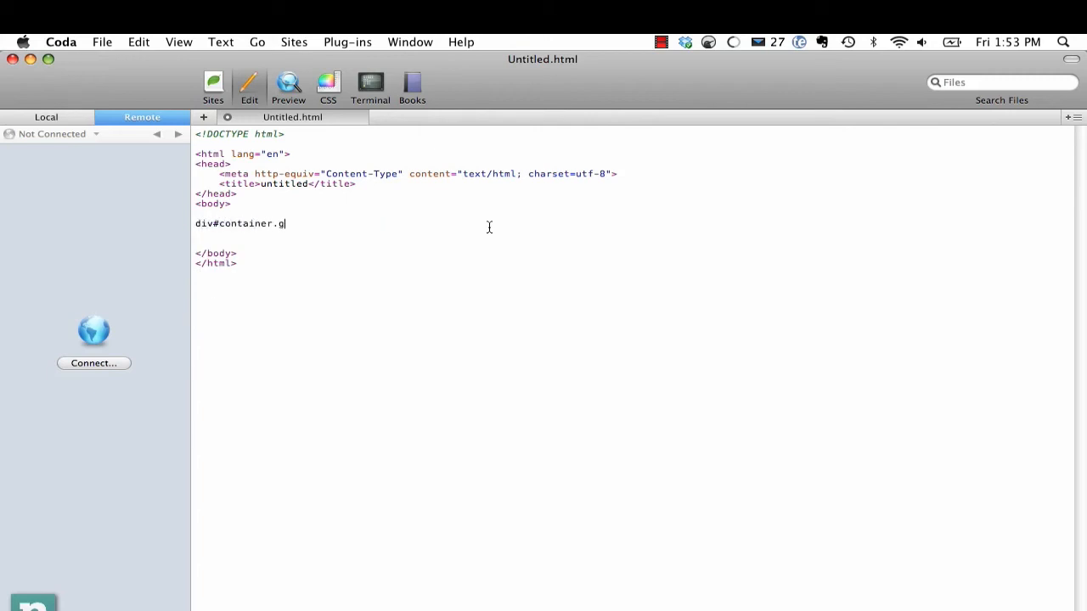
{"action": "type", "text": "ontainer_12"}
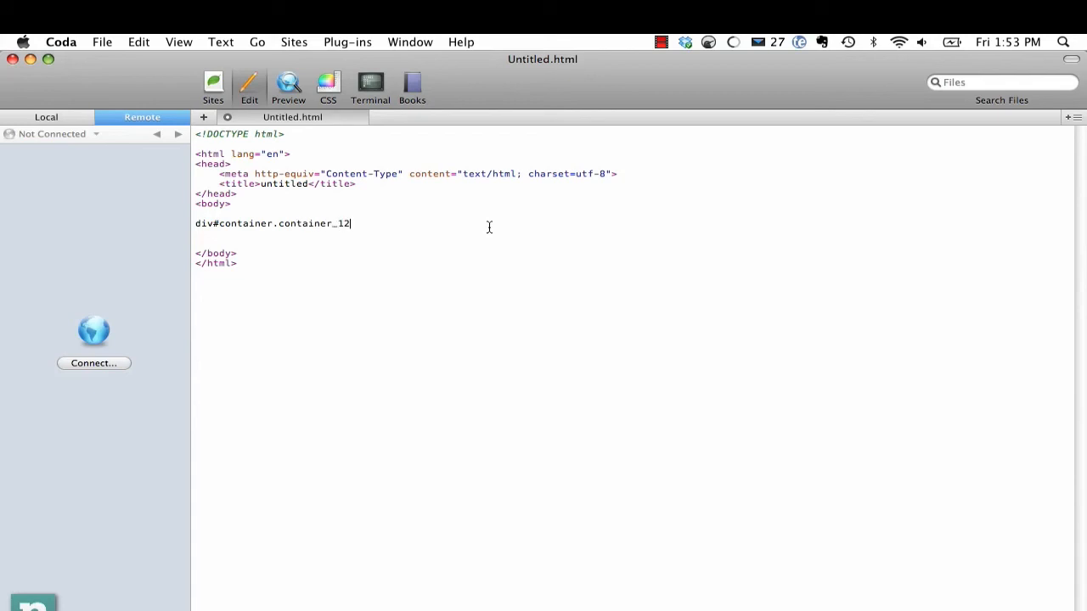
{"action": "type", "text": ">div#heade"}
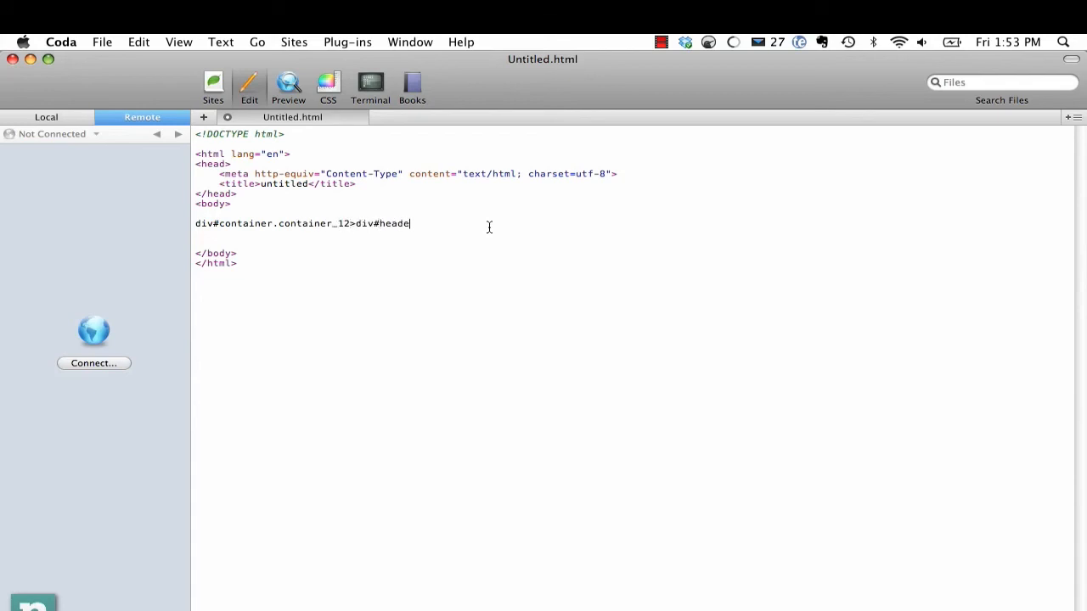
{"action": "type", "text": "r+"}
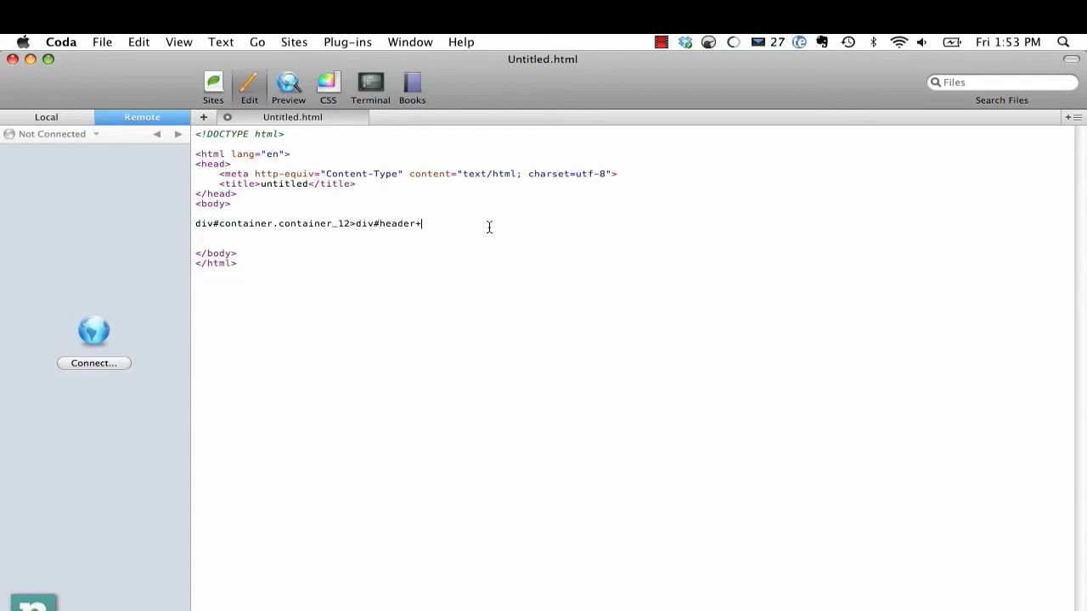
{"action": "type", "text": "div#content"}
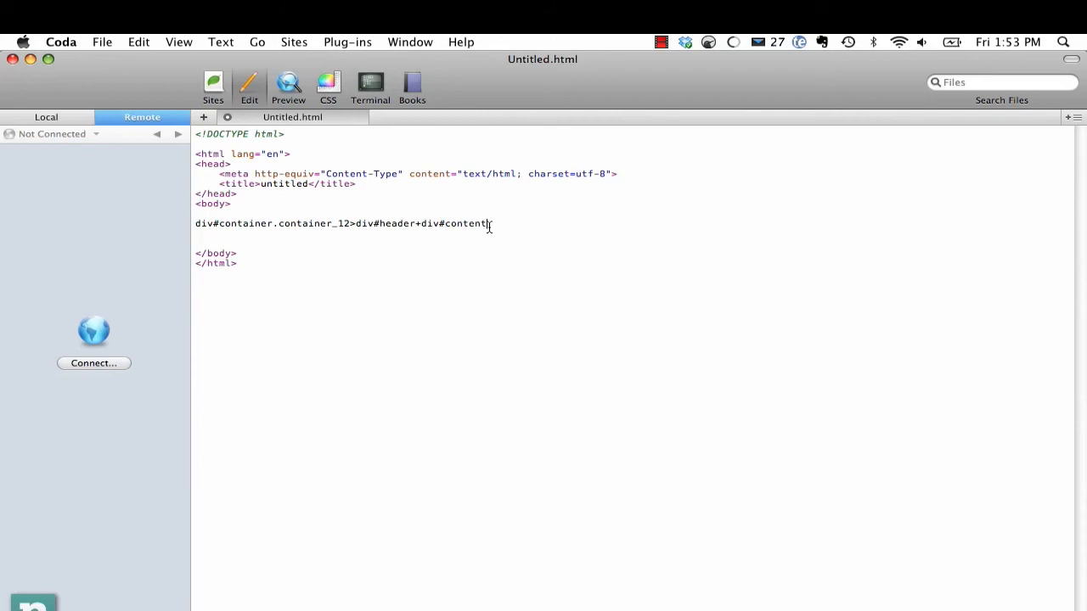
{"action": "type", "text": "sidebar"}
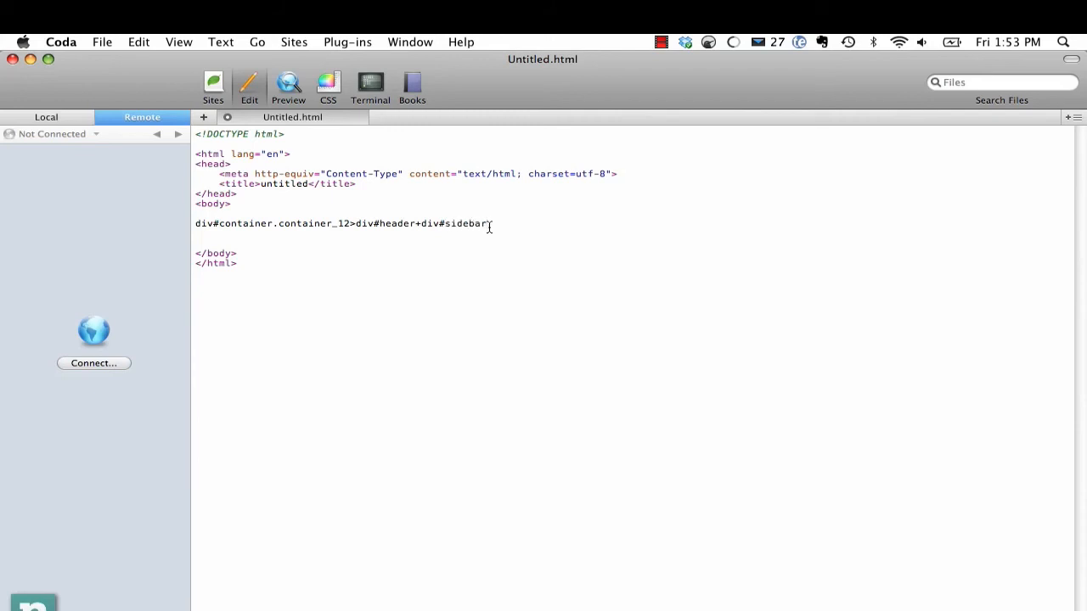
{"action": "type", "text": ".grid"}
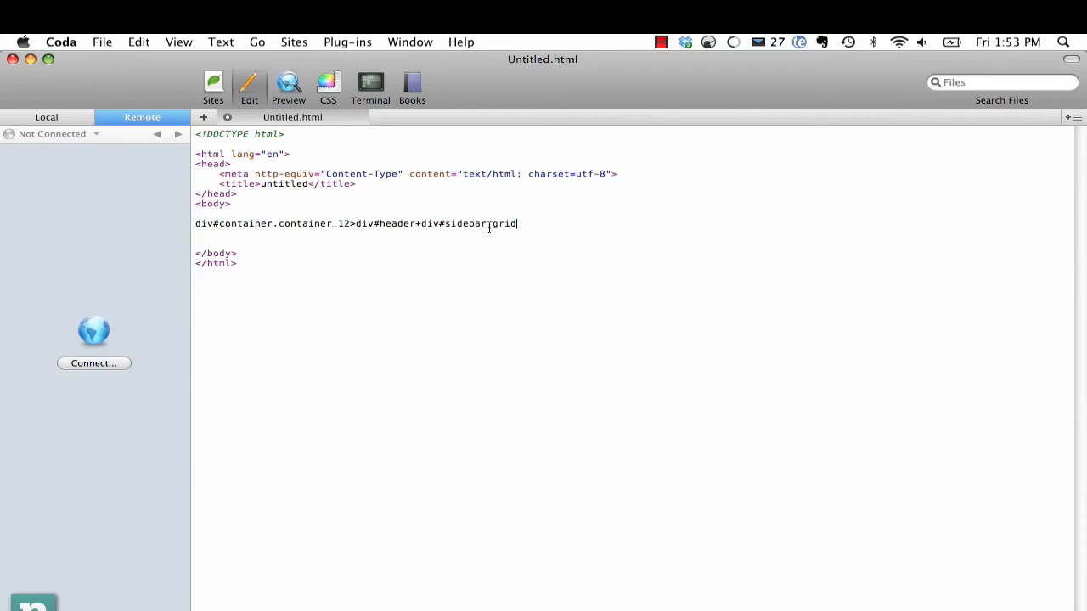
{"action": "type", "text": "_3+"}
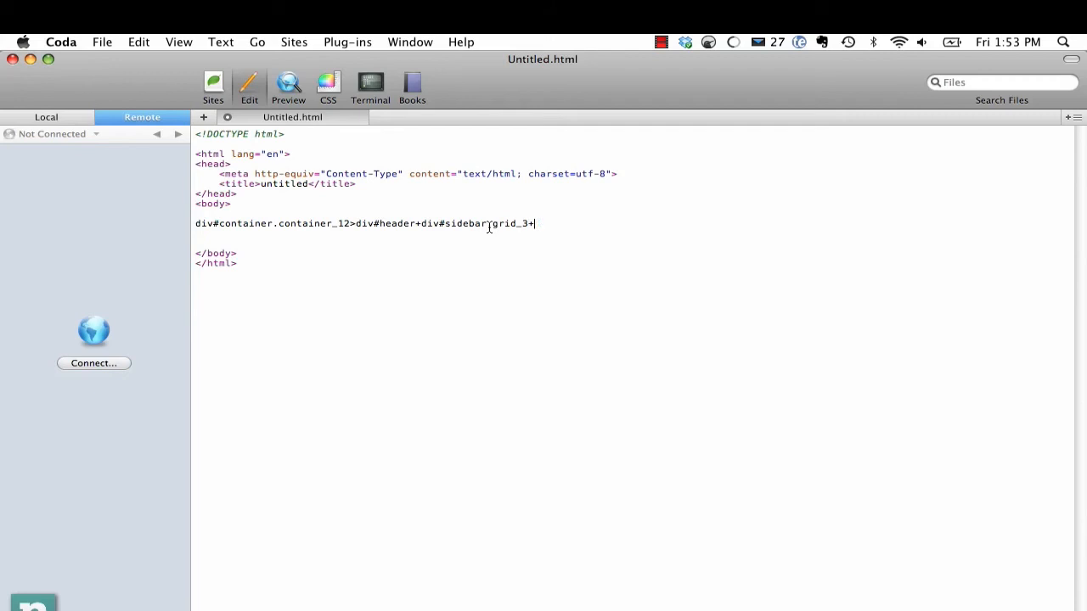
{"action": "type", "text": "div#"}
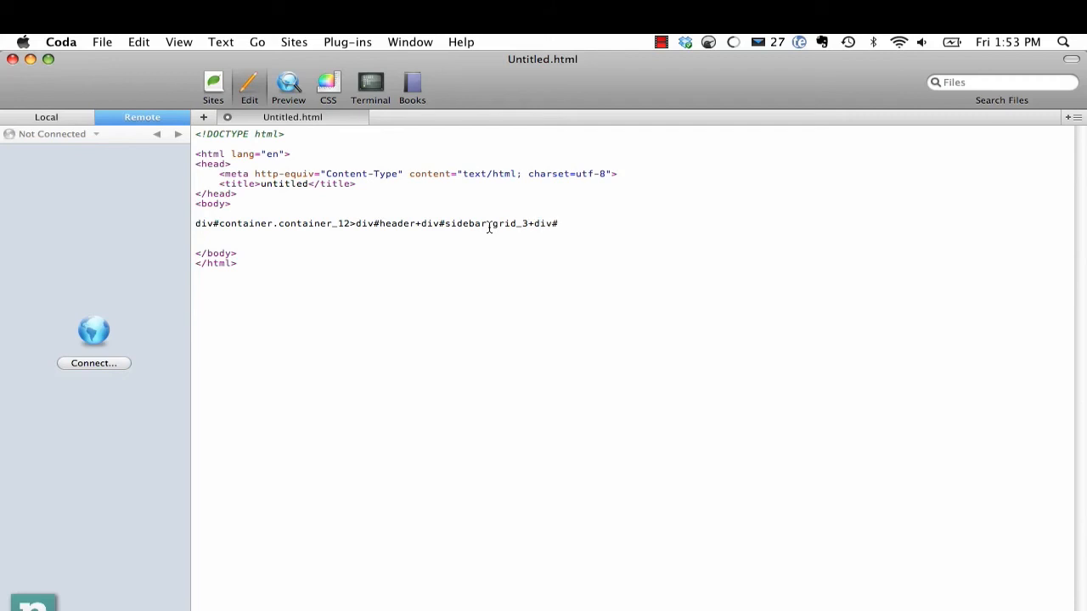
{"action": "type", "text": "main."}
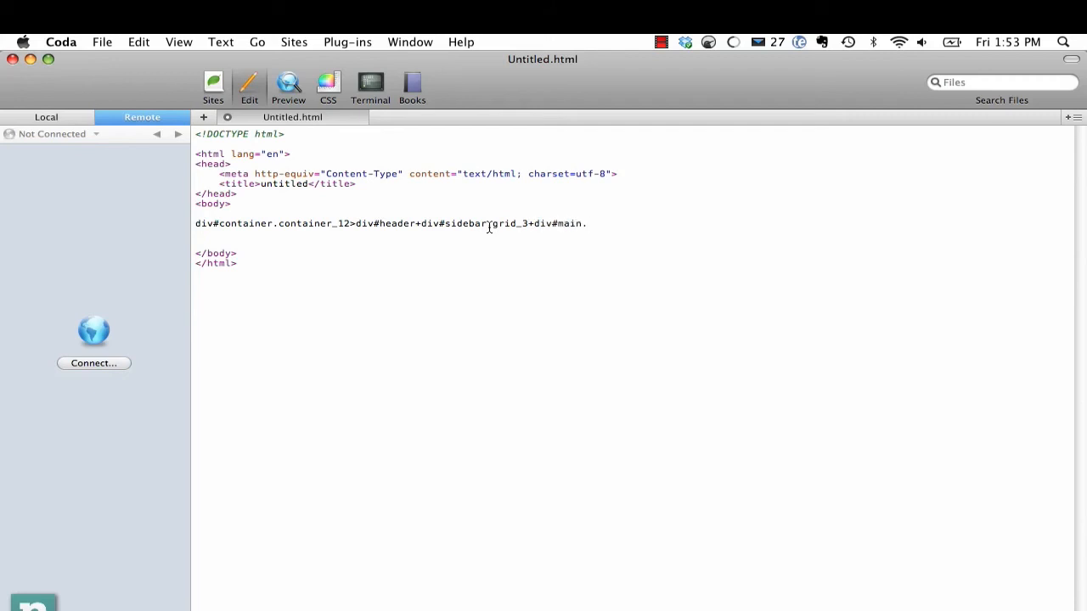
{"action": "type", "text": ".grid+"}
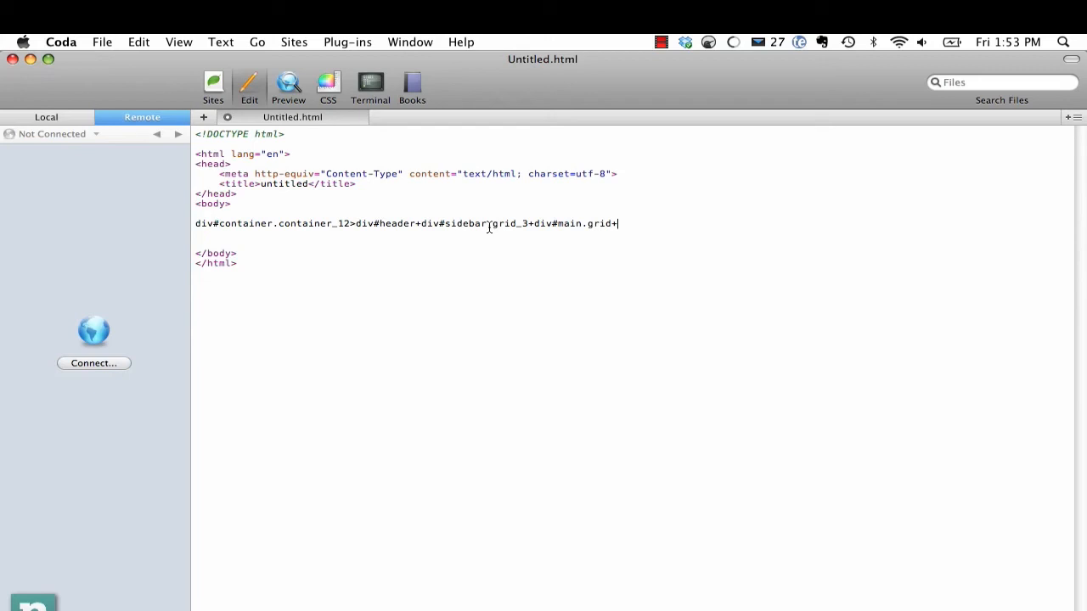
{"action": "key", "text": "Tab"}
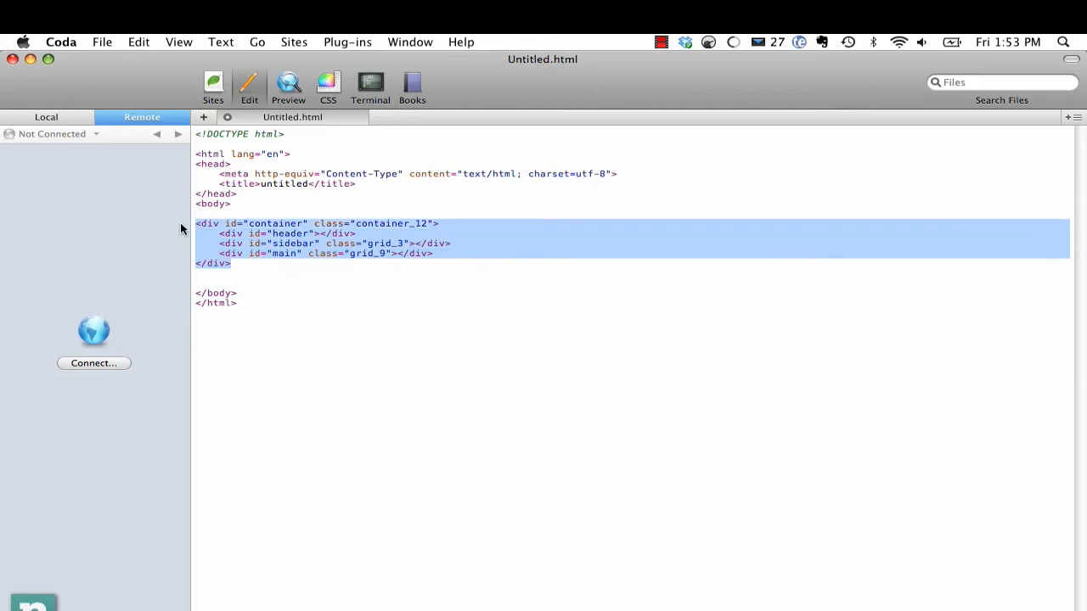
Try div and #header abbreviations, then expand div.header into a header-classed div
{"action": "type", "text": "div"}
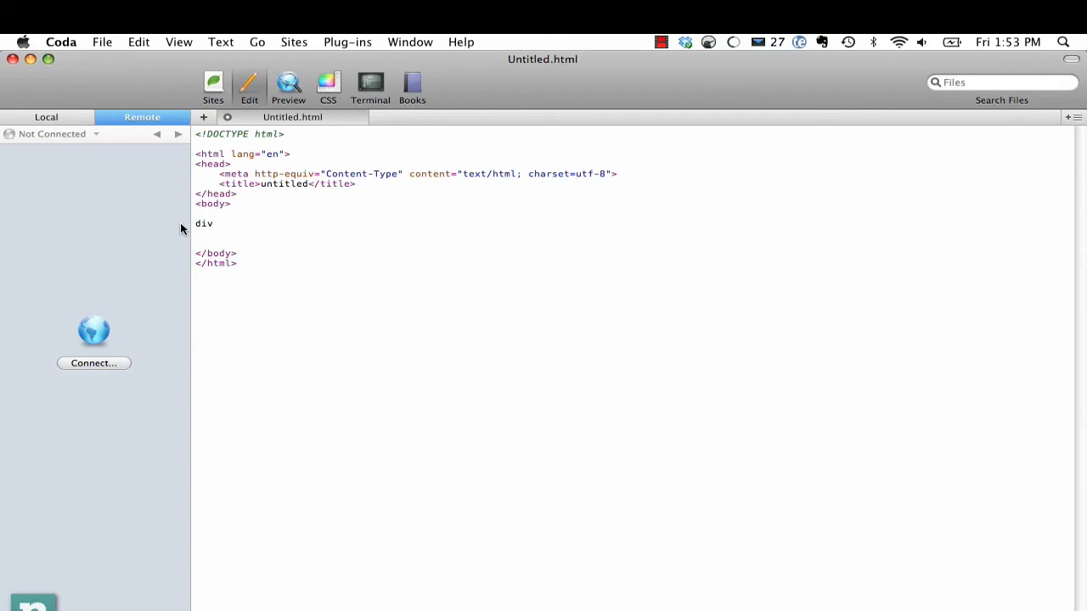
{"action": "type", "text": "<div></div>"}
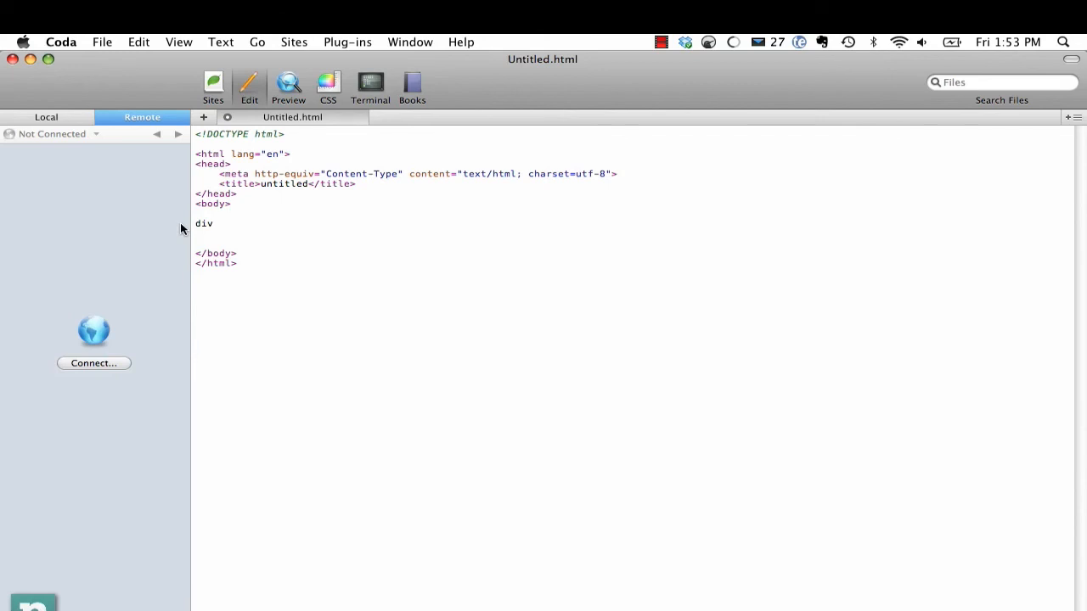
{"action": "type", "text": "#header"}
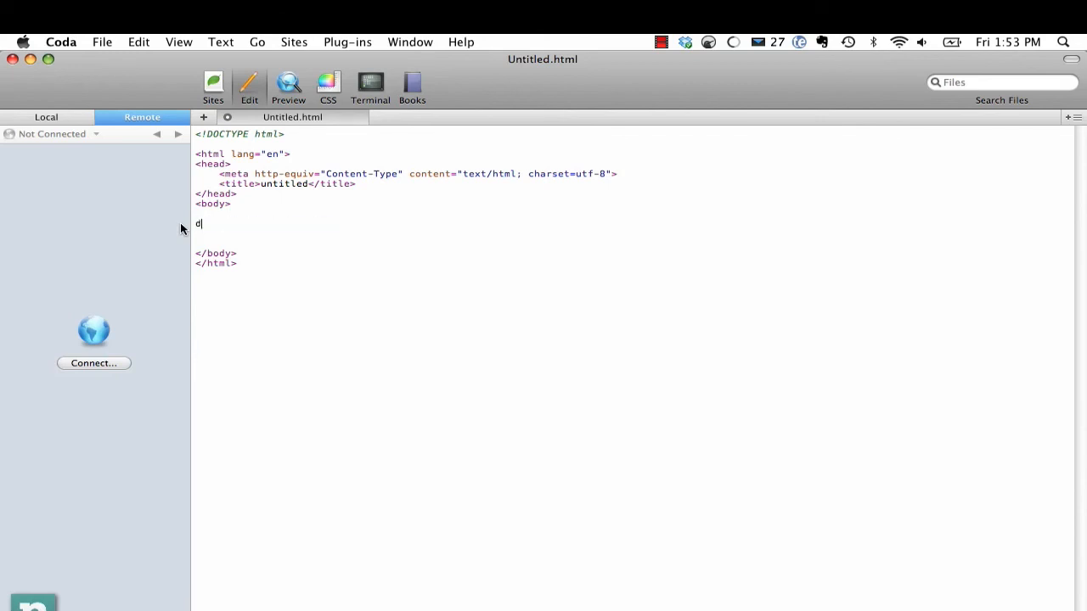
{"action": "type", "text": "iv.hea"}
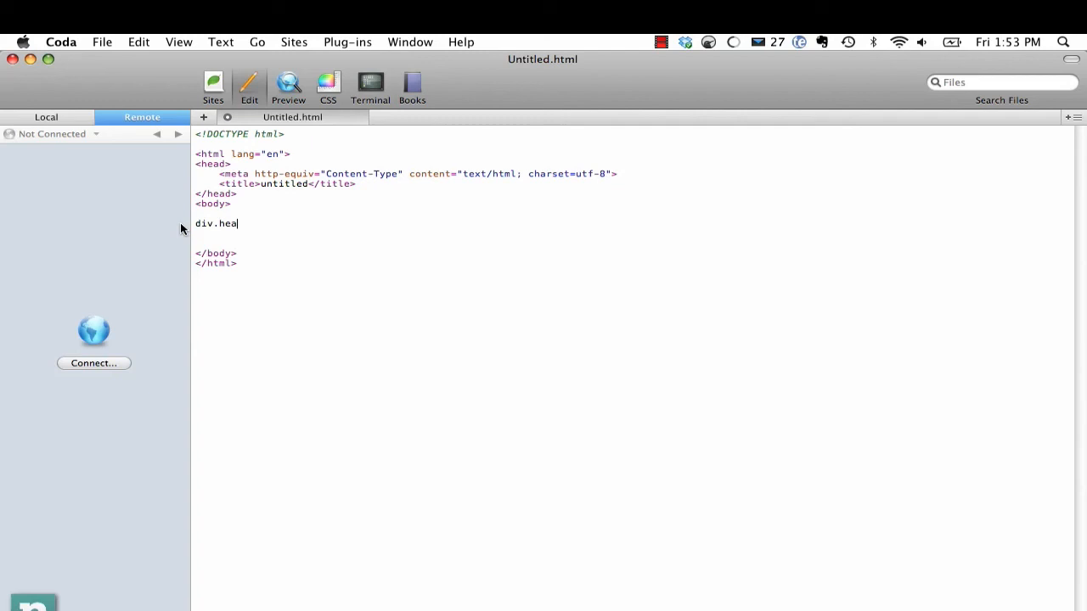
{"action": "key", "text": "Tab"}
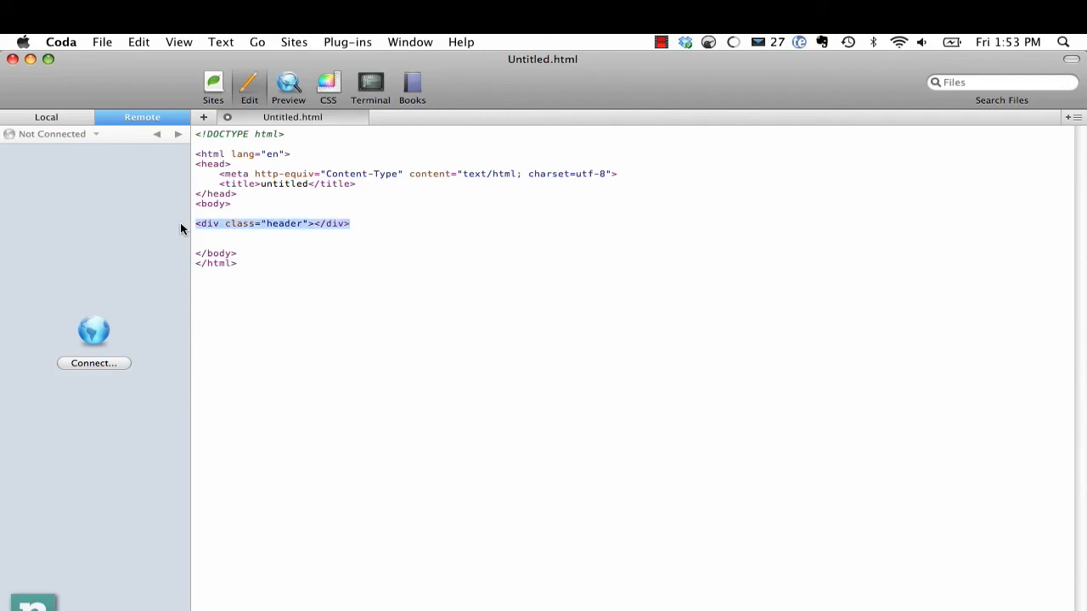
Type a div#content abbreviation and clear the body line
{"action": "type", "text": "div#c"}
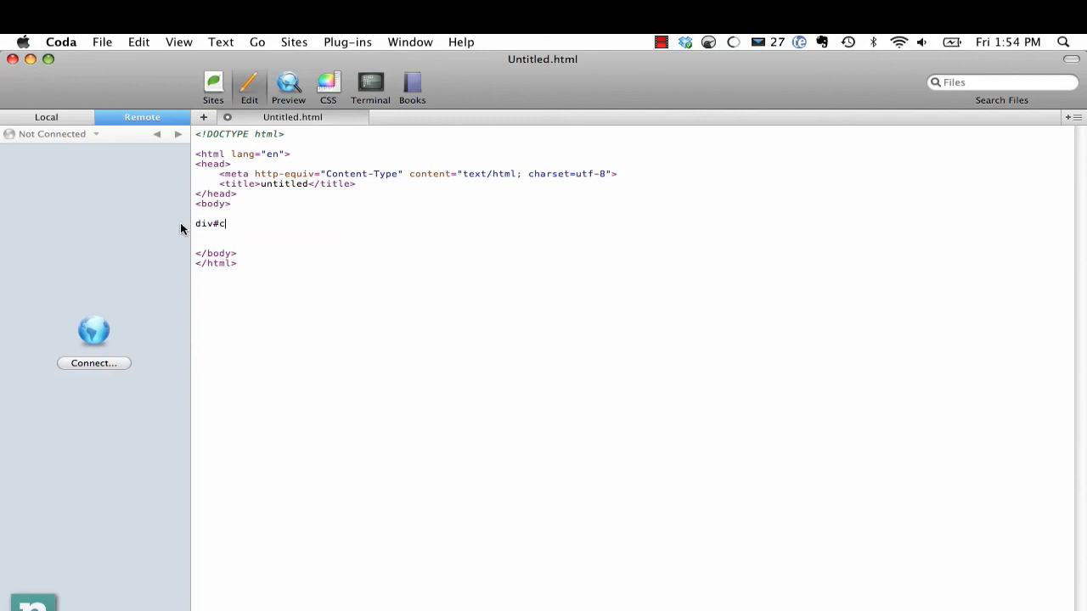
{"action": "type", "text": "ontent"}
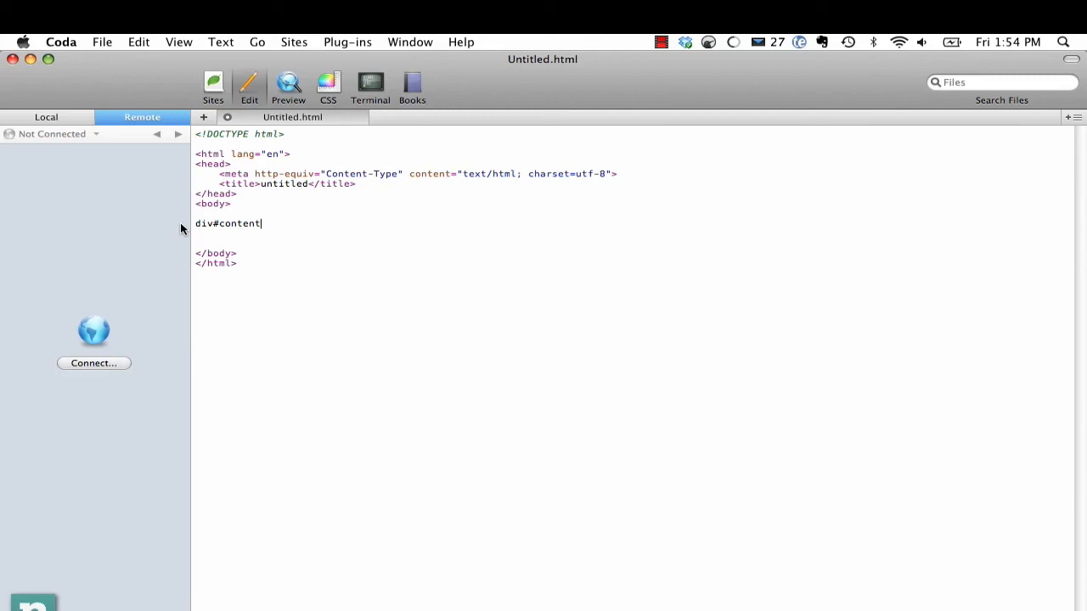
{"action": "type", "text": ">"}
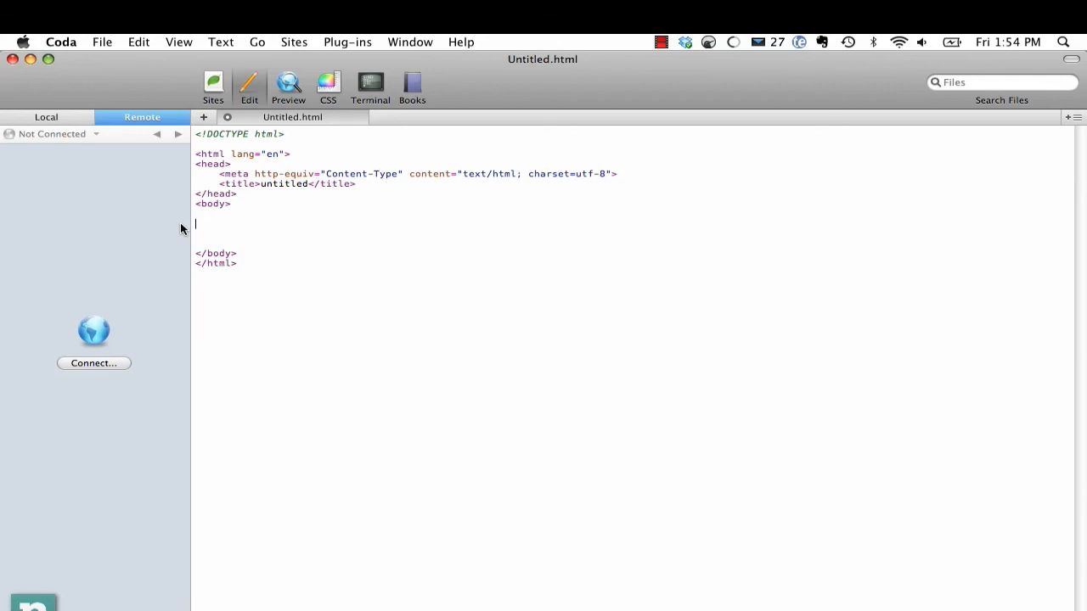
Expand dl+ into a definition list with dt and dd, then expand ul into a list
{"action": "type", "text": "dl+"}
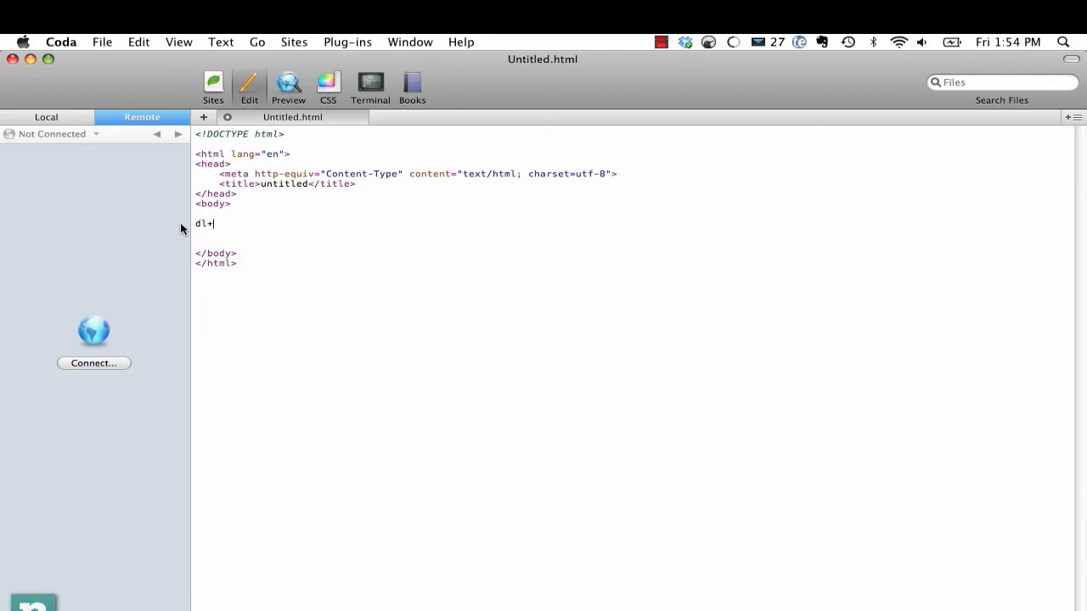
{"action": "key", "text": "Tab"}
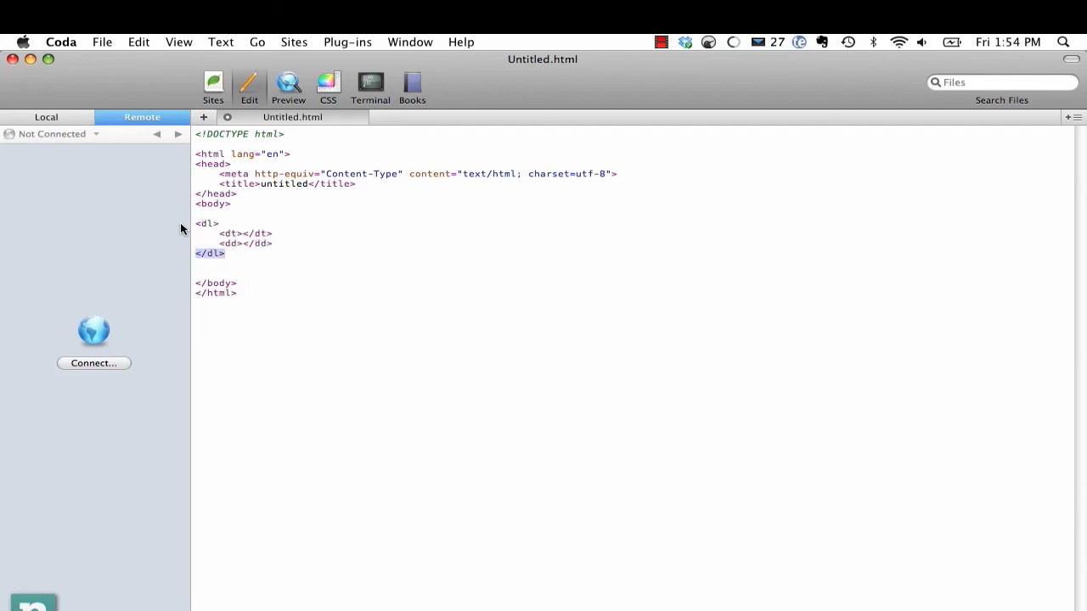
{"action": "type", "text": "ul"}
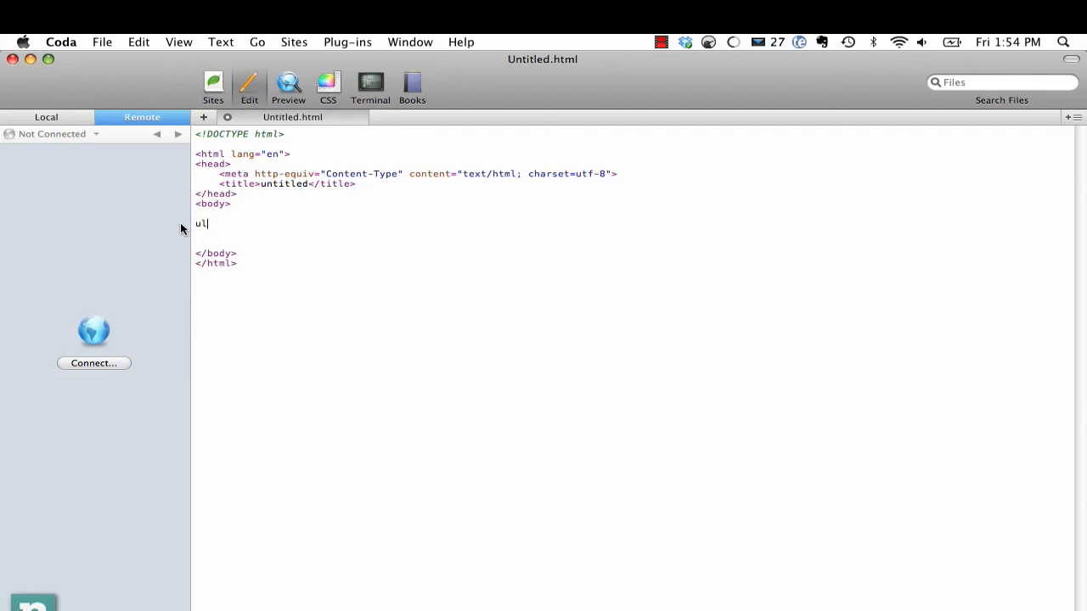
{"action": "key", "text": "tab"}
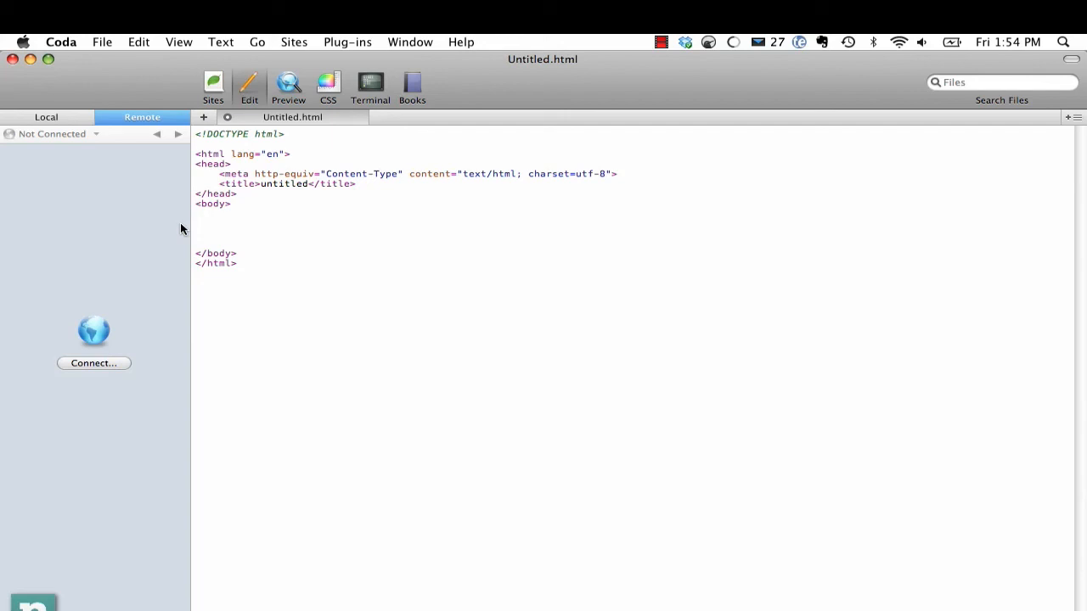
Expand sibling div#one+div#two and nested div#one>div#two abbreviations
{"action": "type", "text": "div#one"}
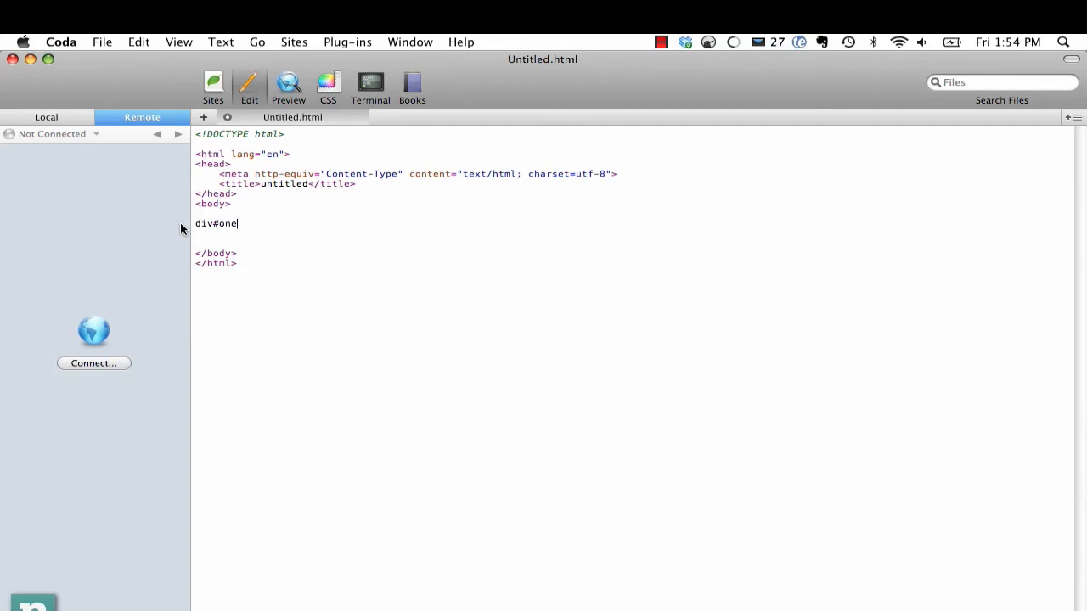
{"action": "type", "text": "+div#"}
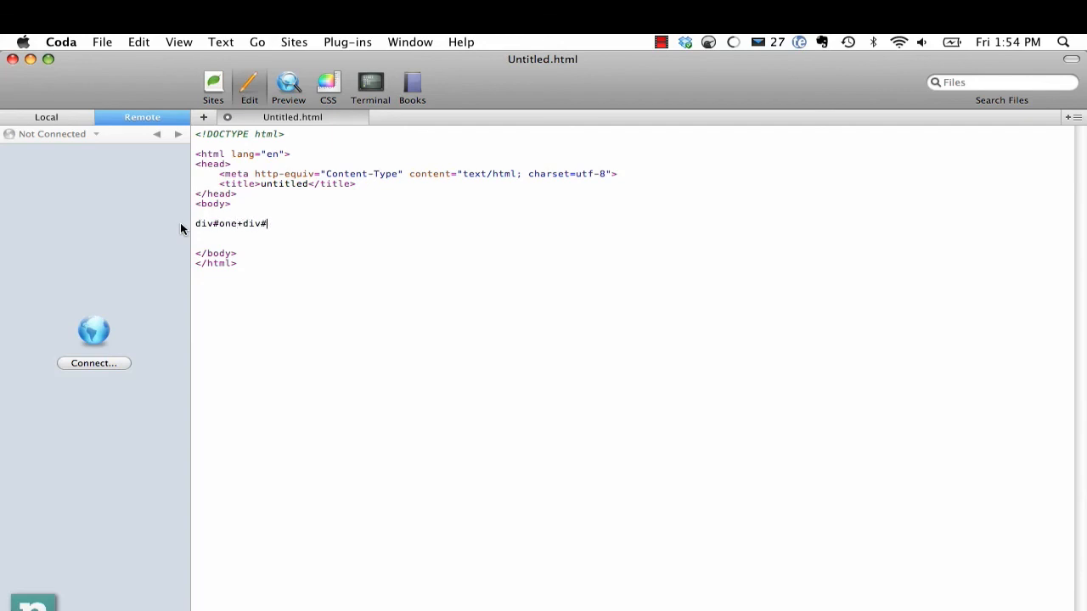
{"action": "key", "text": "Tab"}
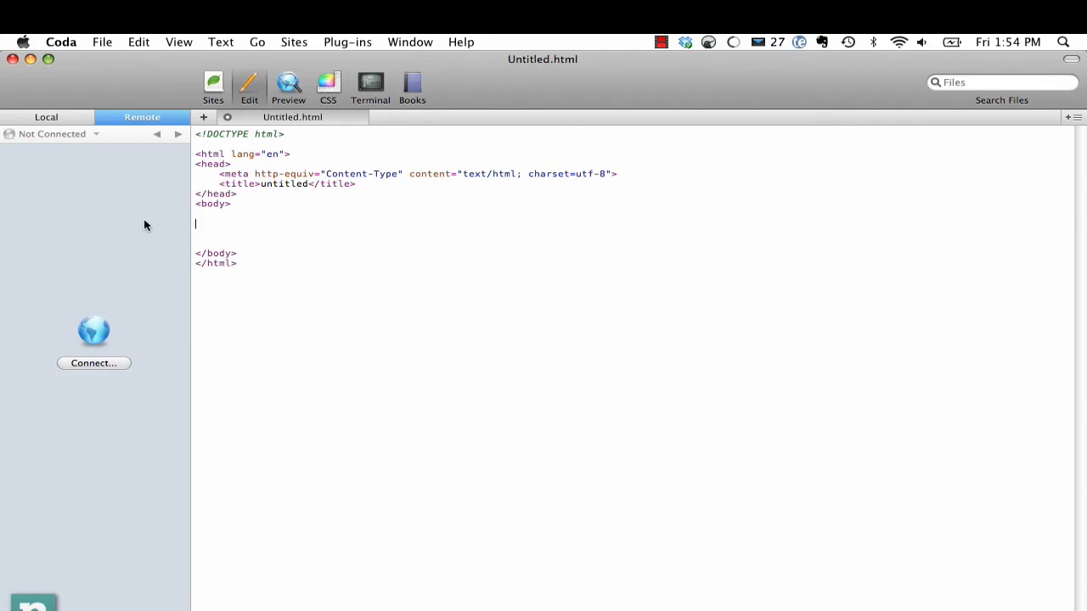
{"action": "type", "text": "div#one"}
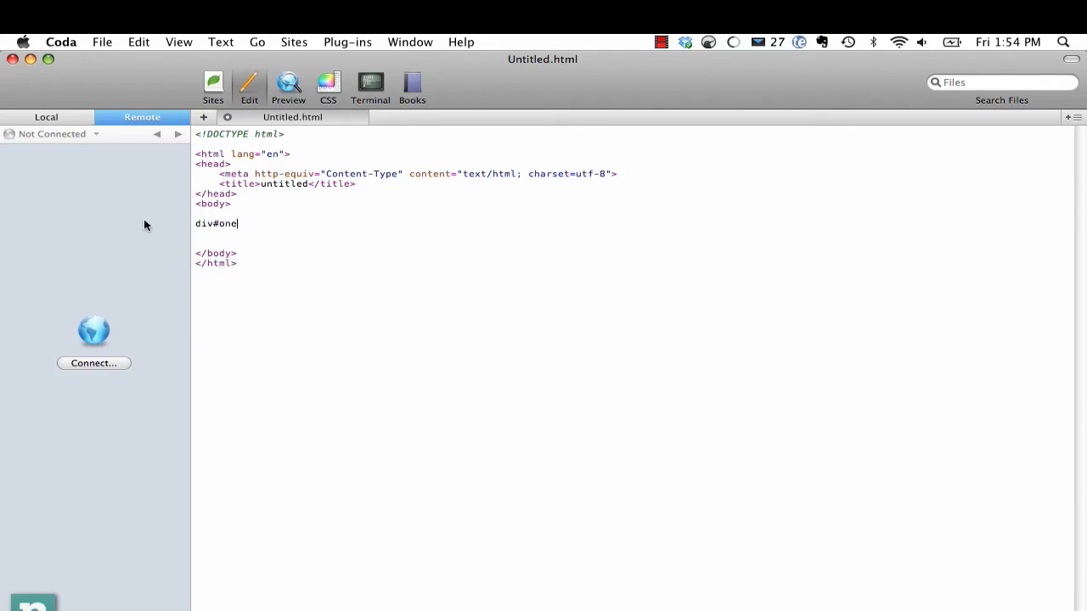
{"action": "type", "text": ">div#"}
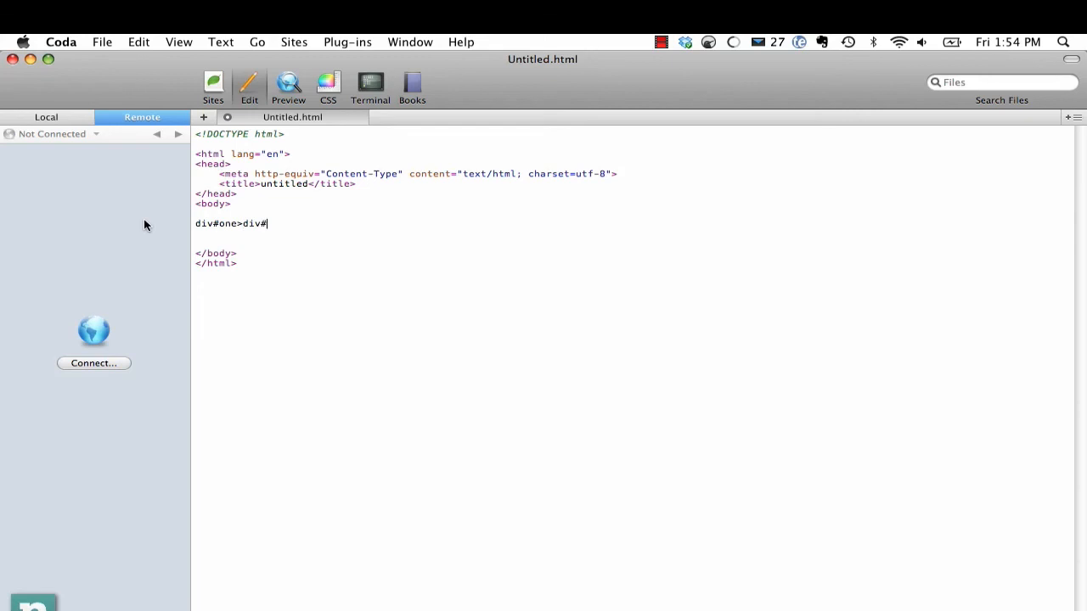
{"action": "key", "text": "Tab"}
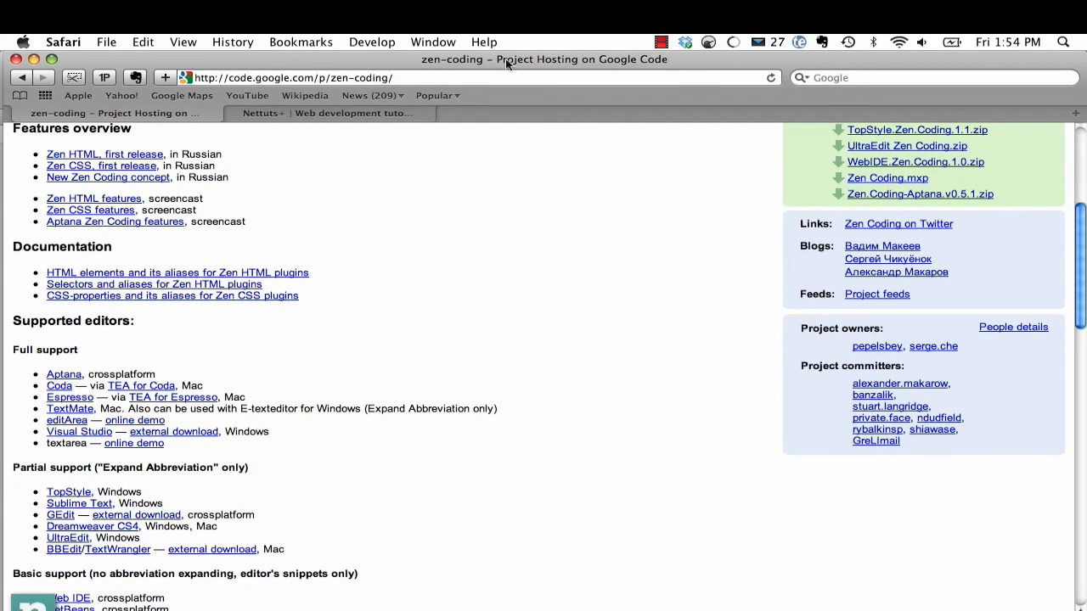
{"action": "mouse_move", "coordinate": [357, 45]}
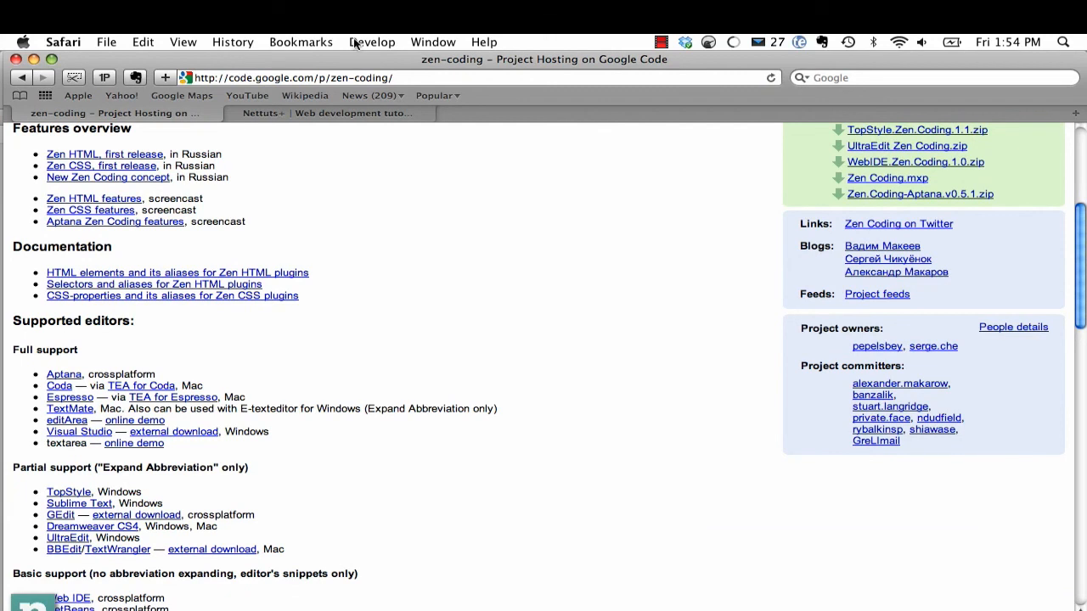